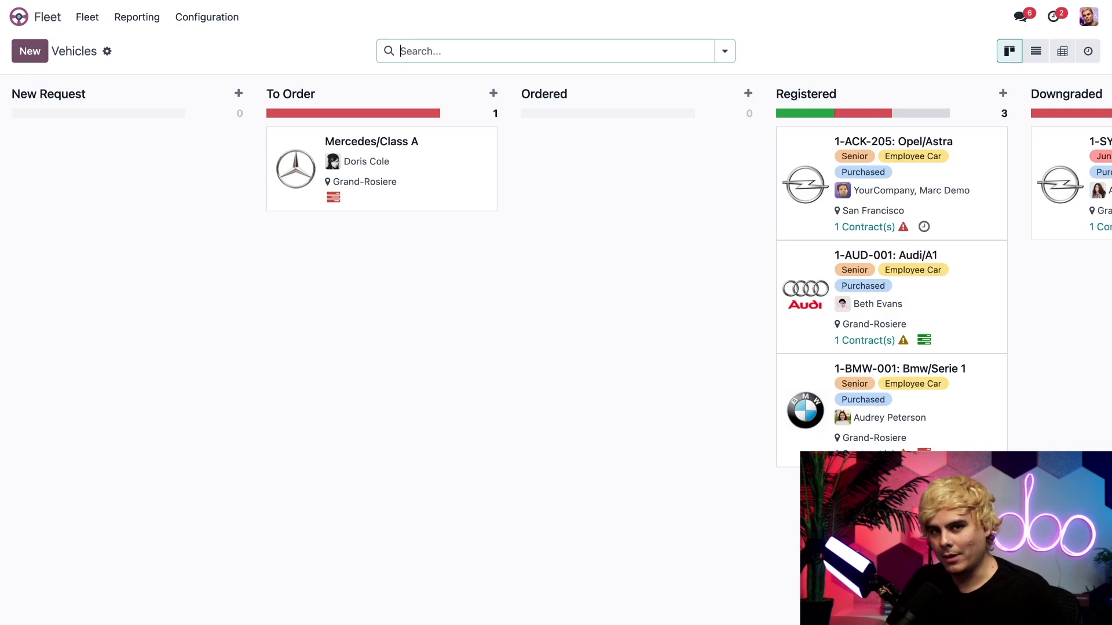
mouse_move(513, 333)
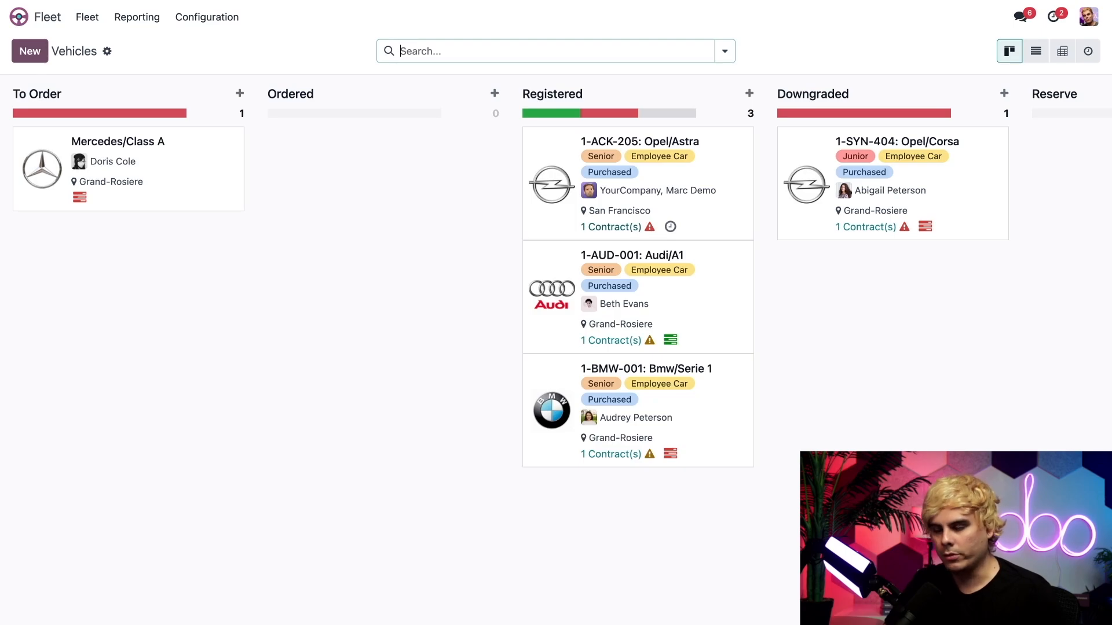
mouse_move(649, 349)
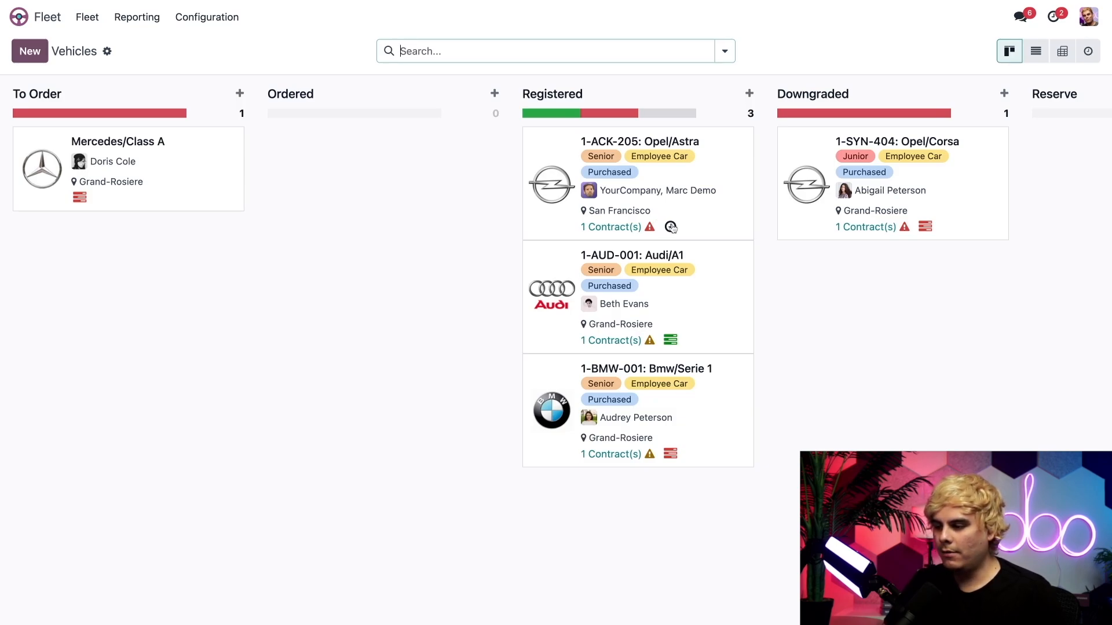
- Schedule a To-Do 'Please wash this car' on the Opel/Astra card, assigned to Mike Speedway
left_click(671, 229)
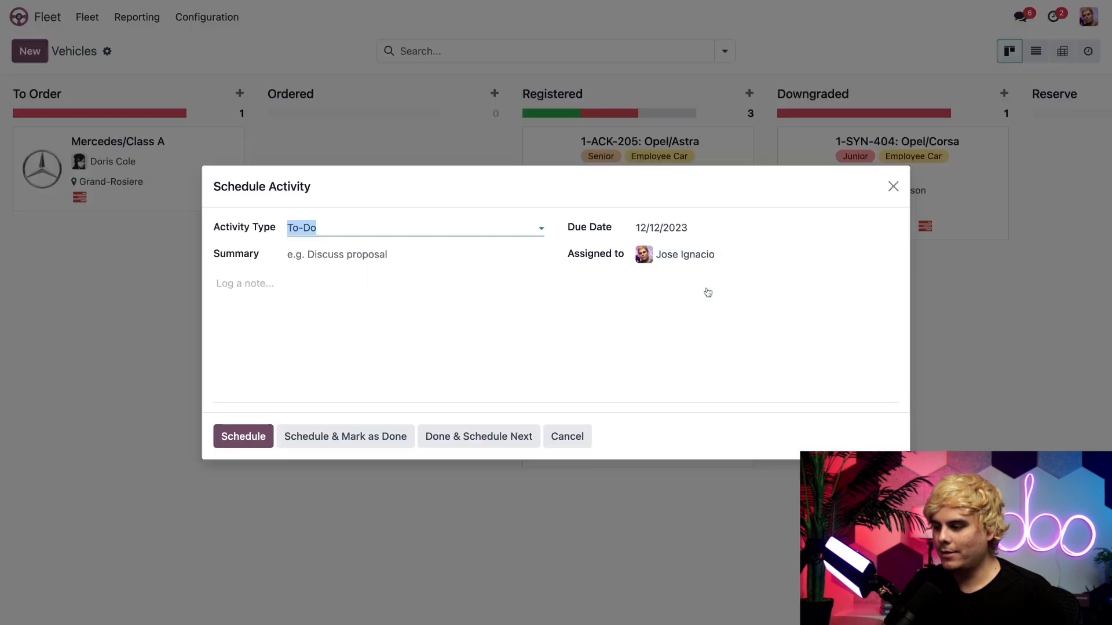
left_click(415, 254)
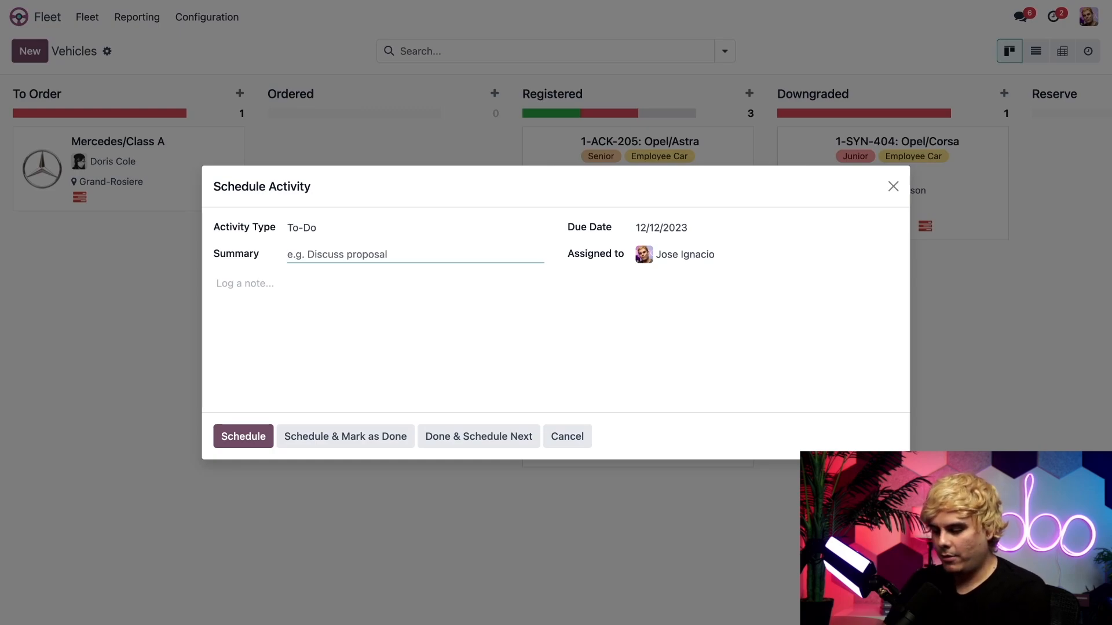
type("Please w")
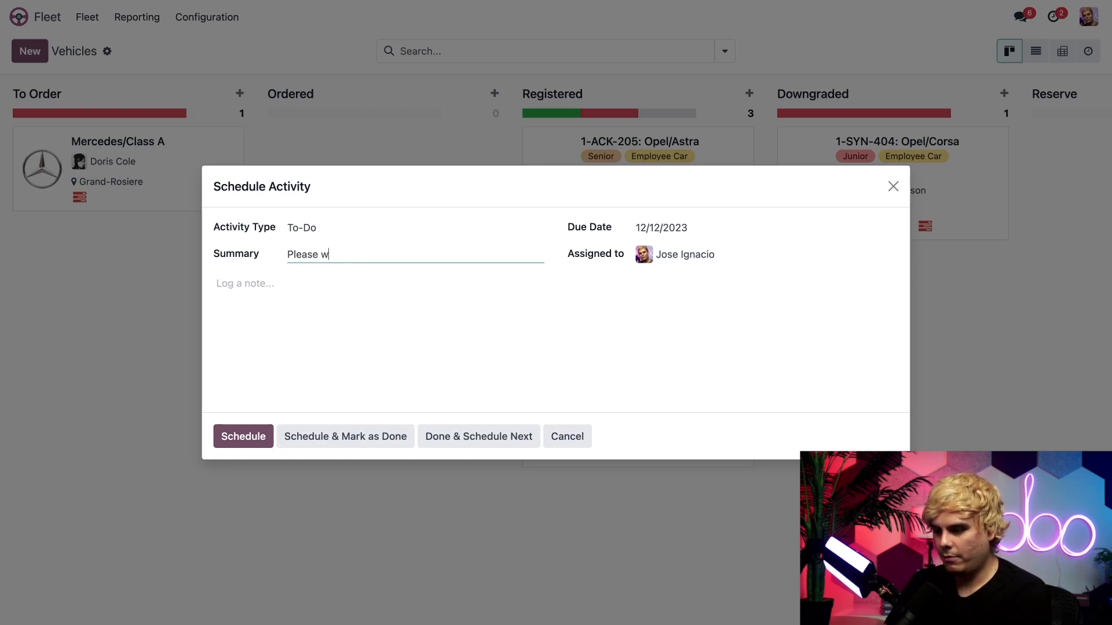
type("ash this car")
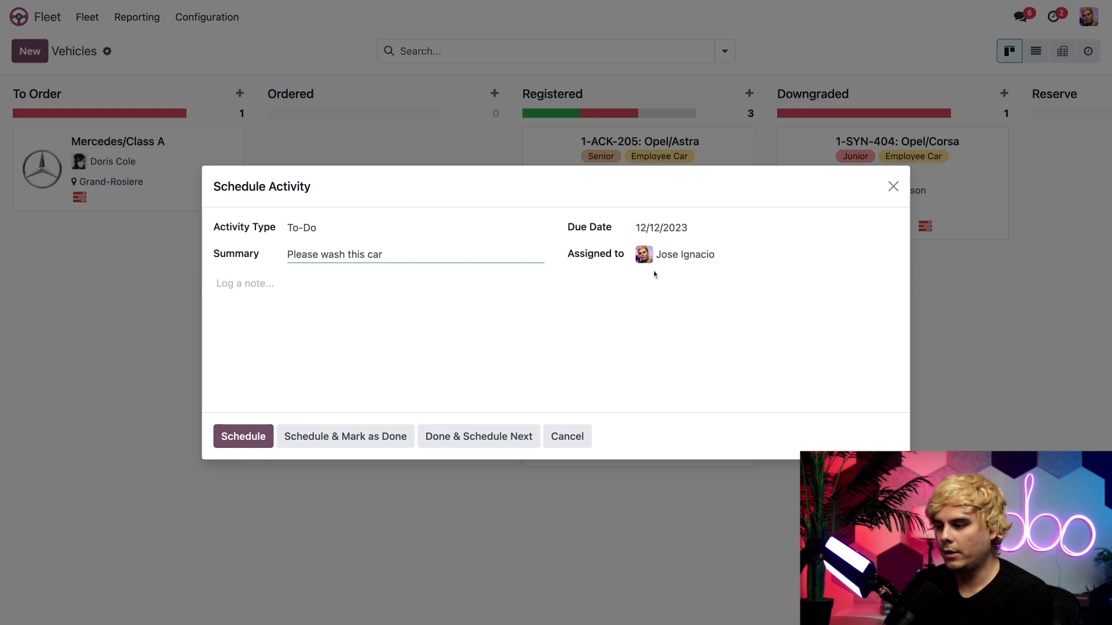
mouse_move(643, 253)
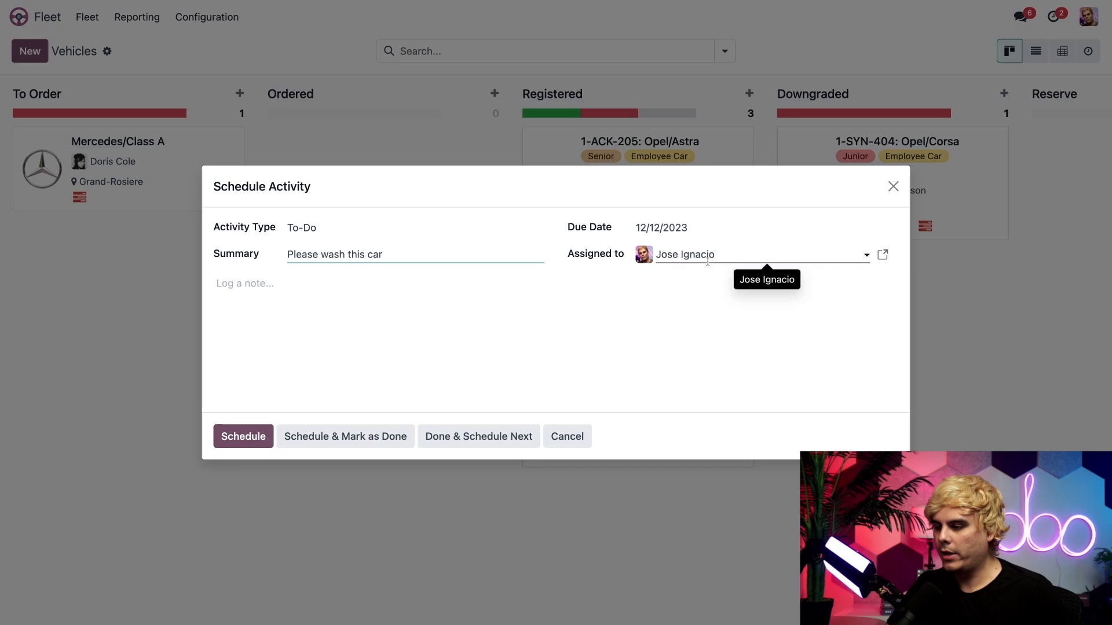
type("m")
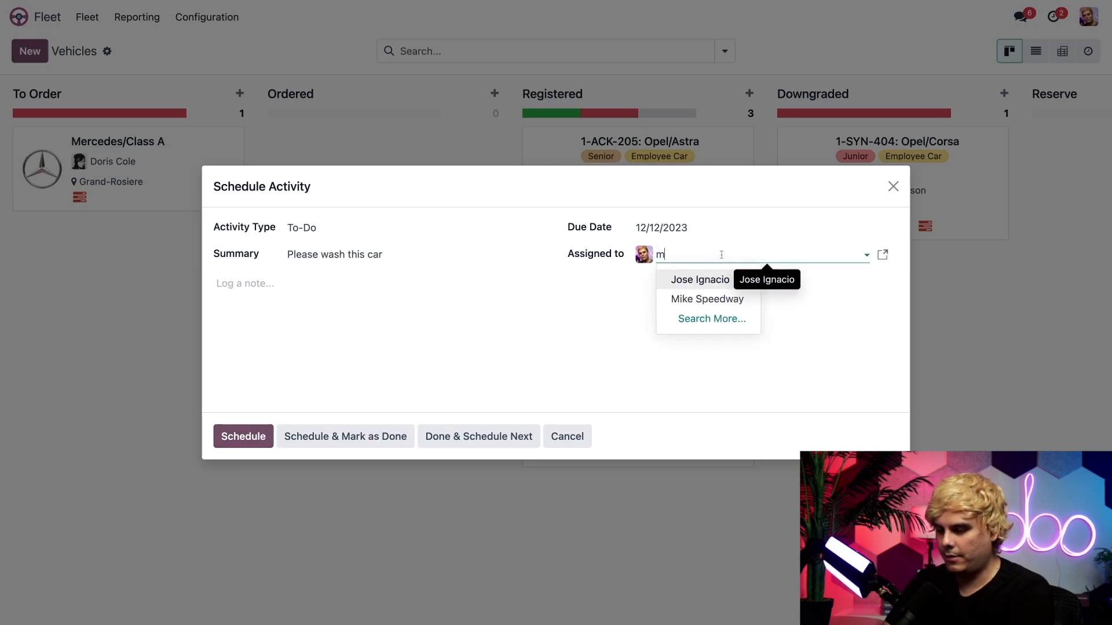
left_click(705, 299)
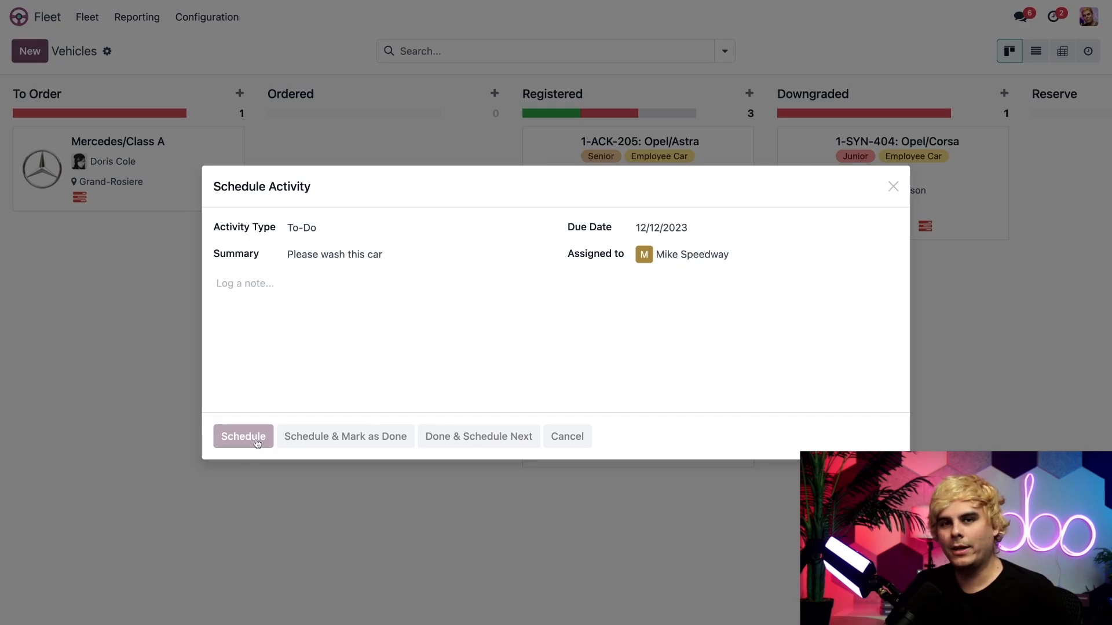
left_click(242, 436)
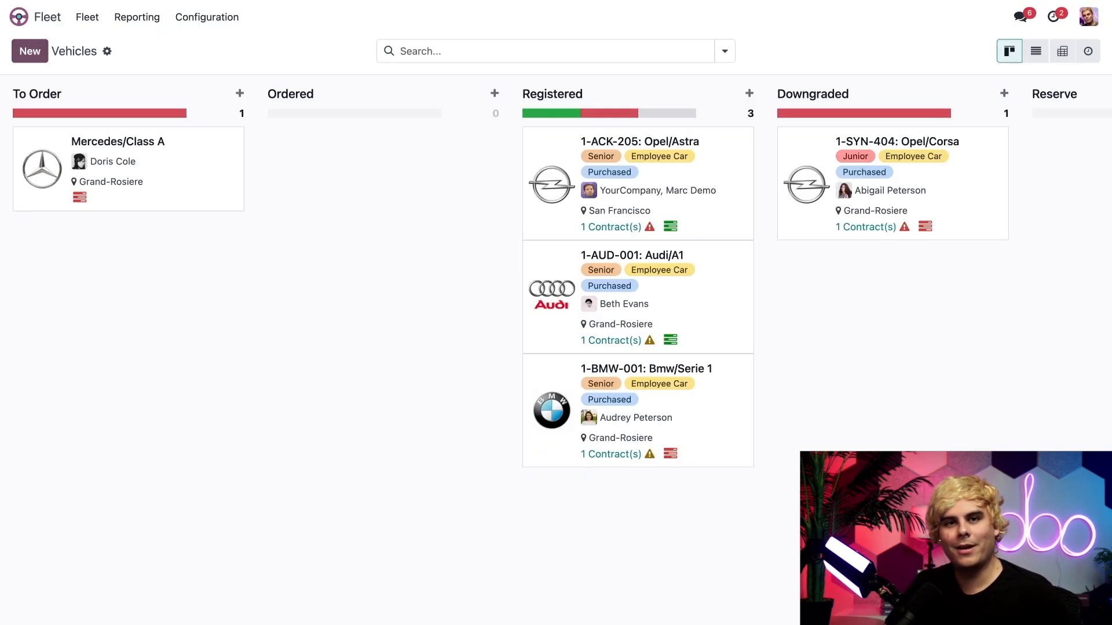
mouse_move(802, 376)
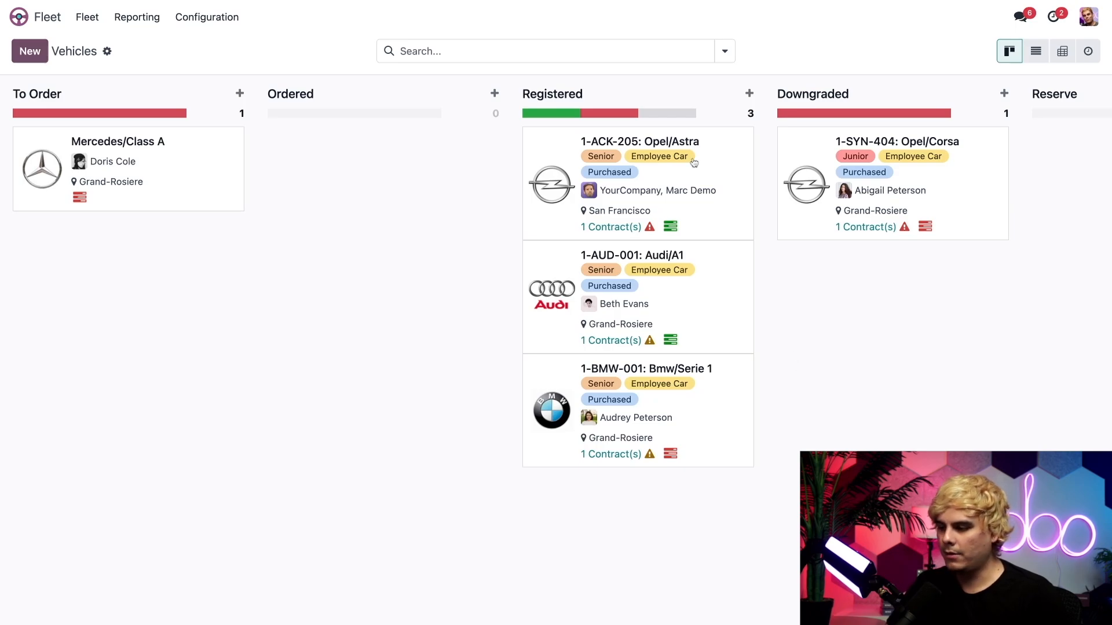
left_click(639, 142)
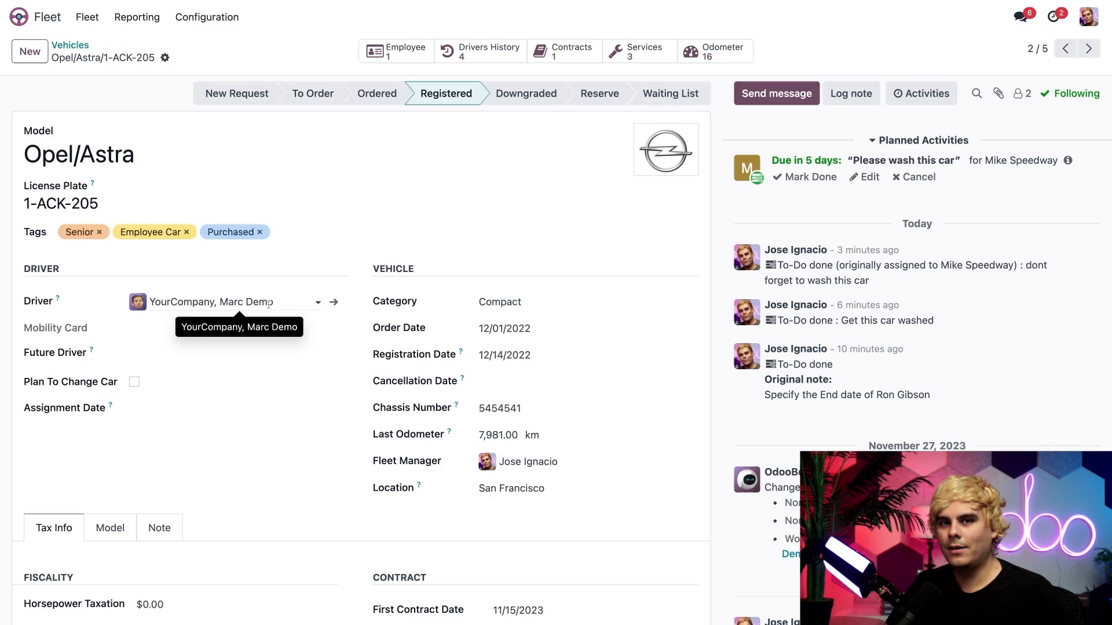
left_click(241, 356)
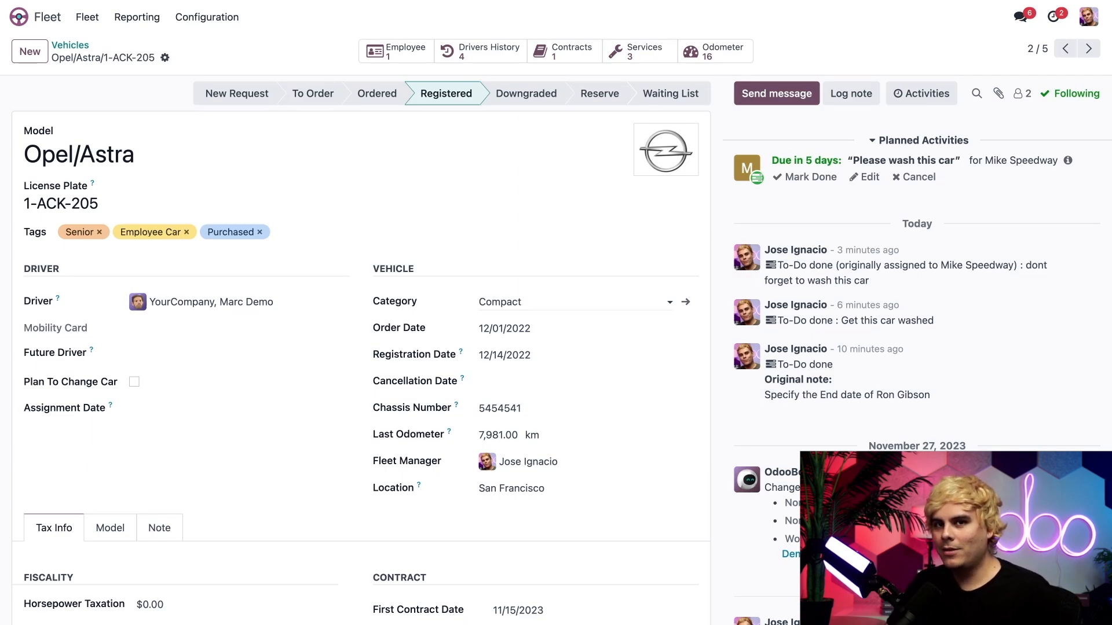
left_click(518, 436)
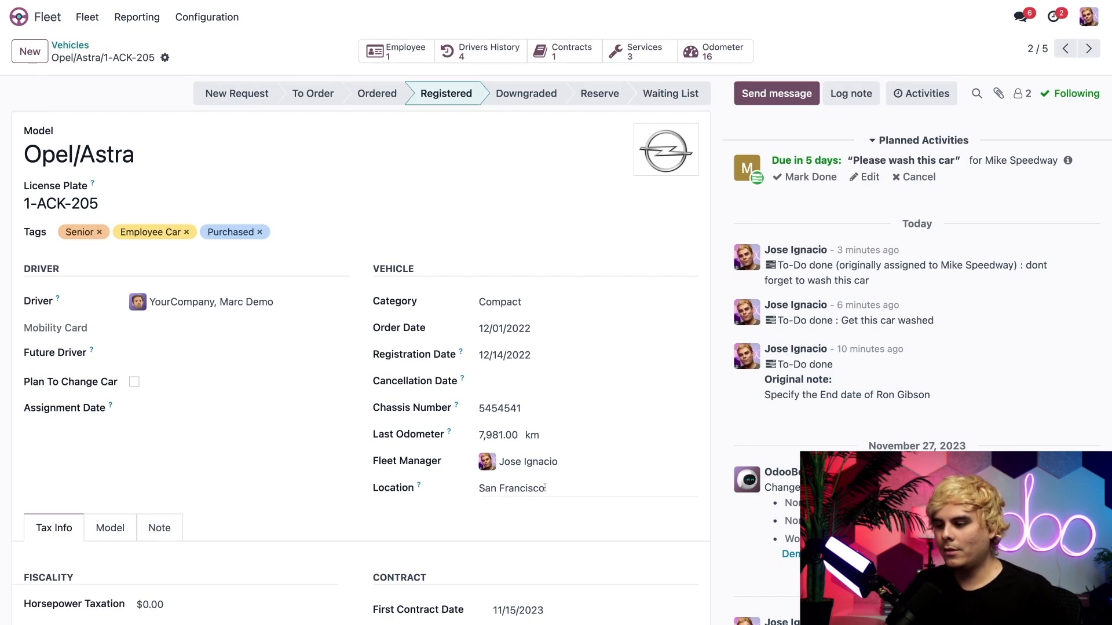
mouse_move(601, 454)
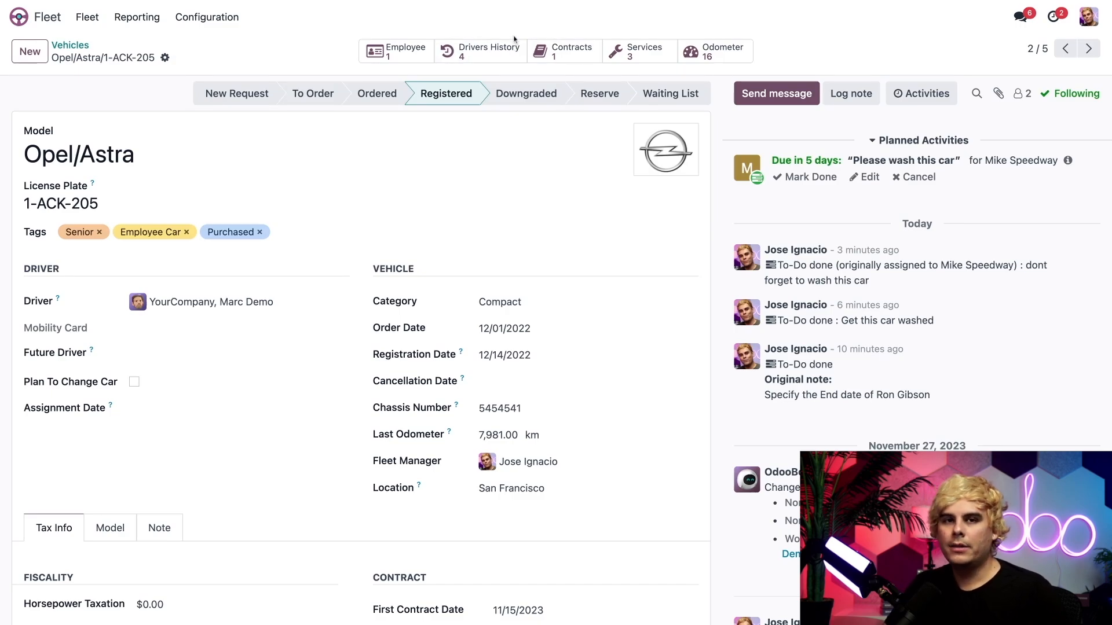
mouse_move(504, 37)
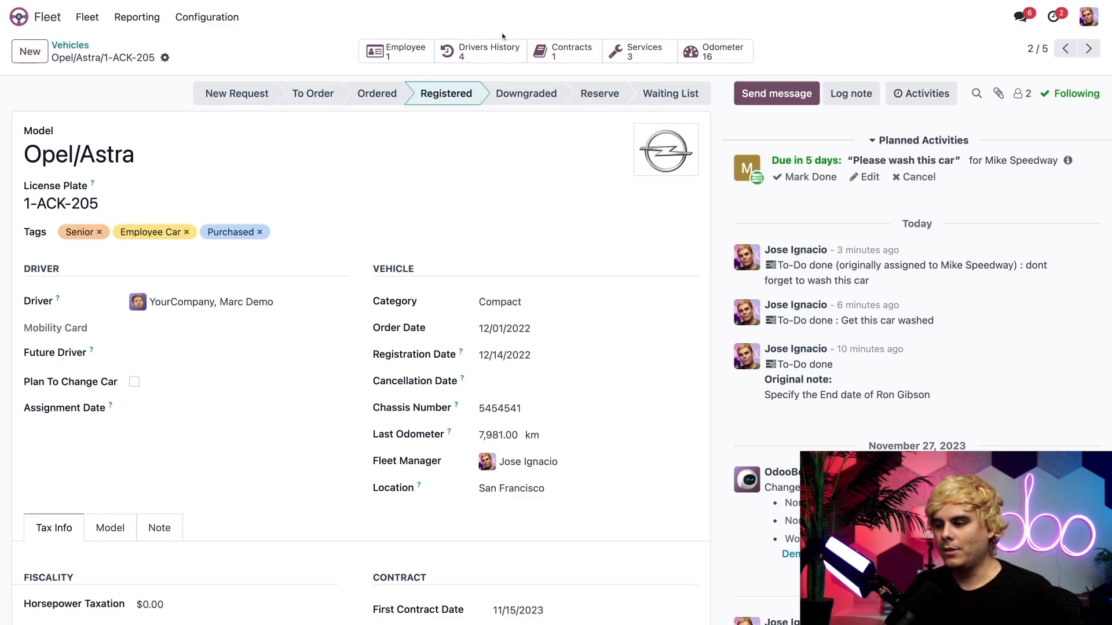
mouse_move(488, 51)
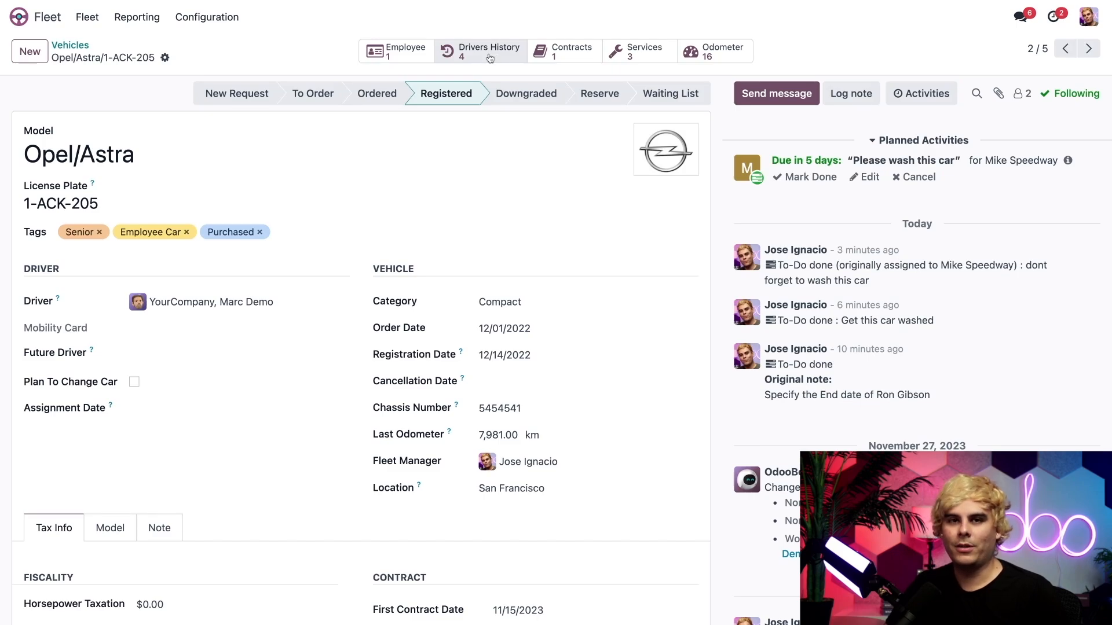
mouse_move(311, 292)
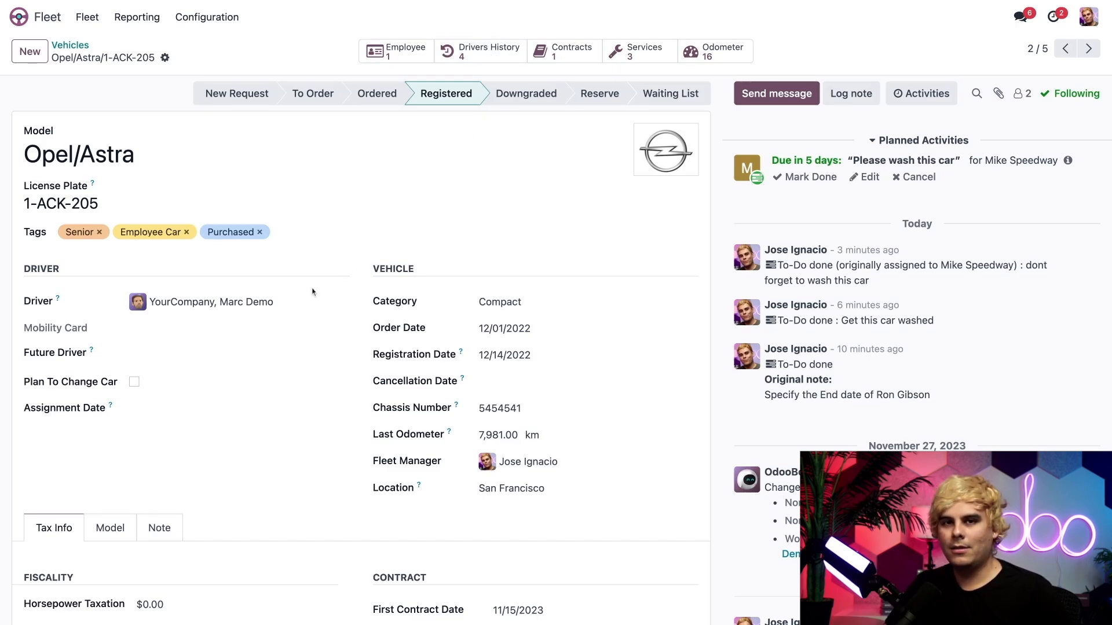
- Set the driver to Azure Interior, Colleen Diaz and view the Drivers History
left_click(211, 302)
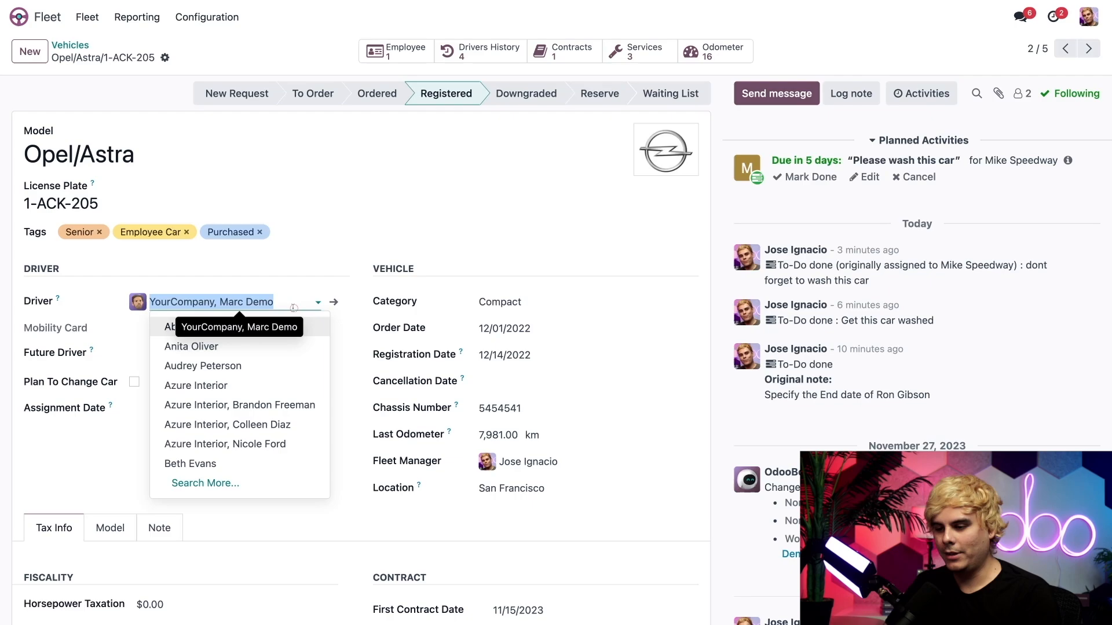
type("coll")
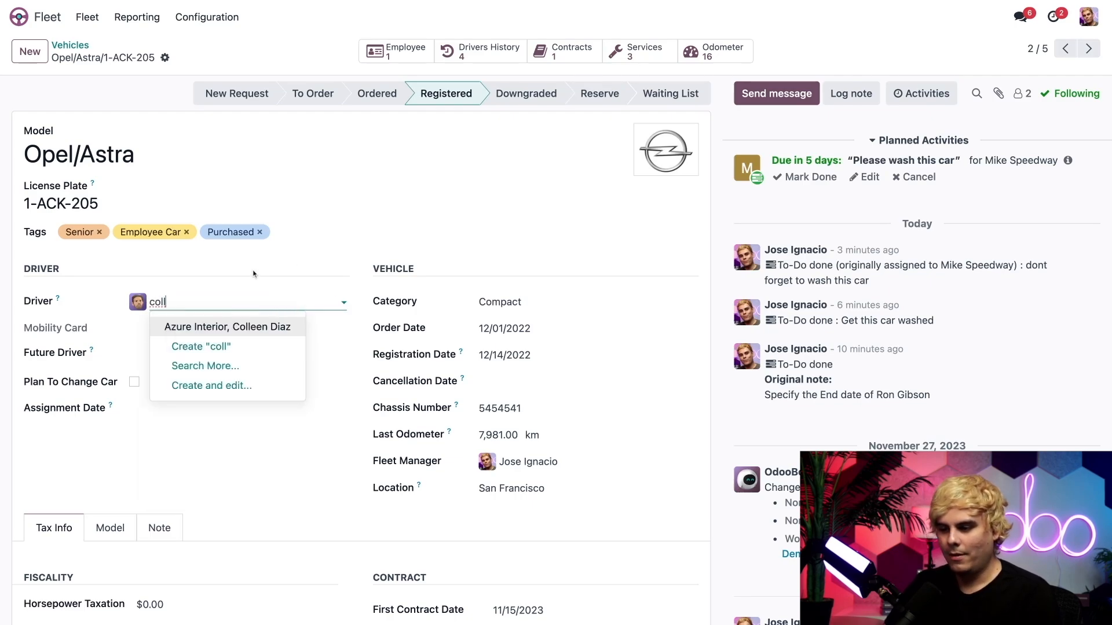
left_click(228, 326)
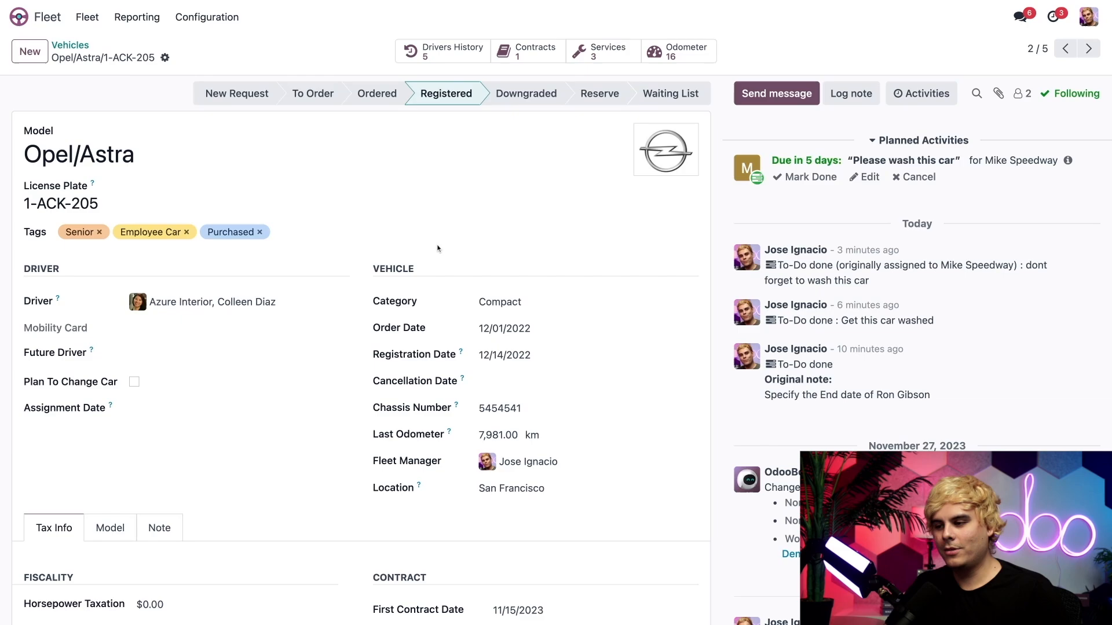
left_click(441, 50)
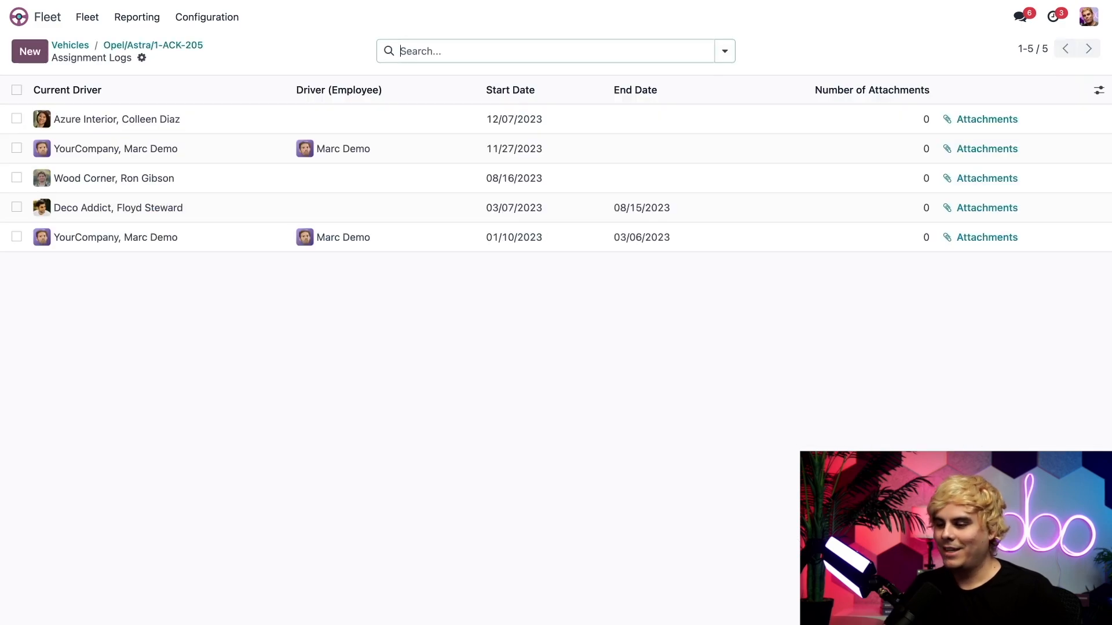
mouse_move(188, 140)
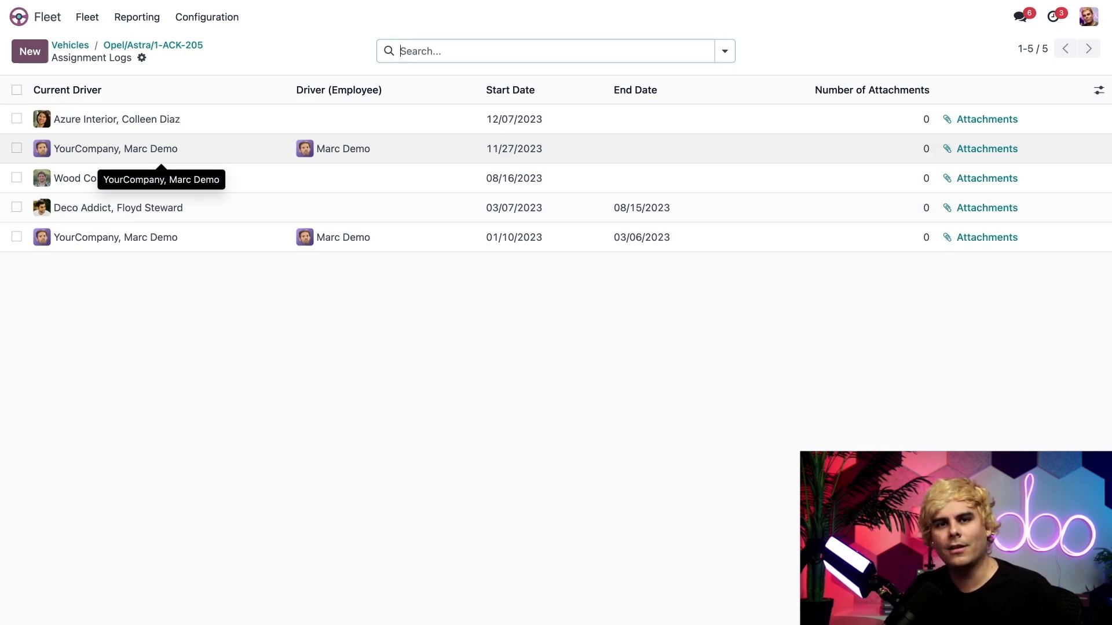
mouse_move(593, 177)
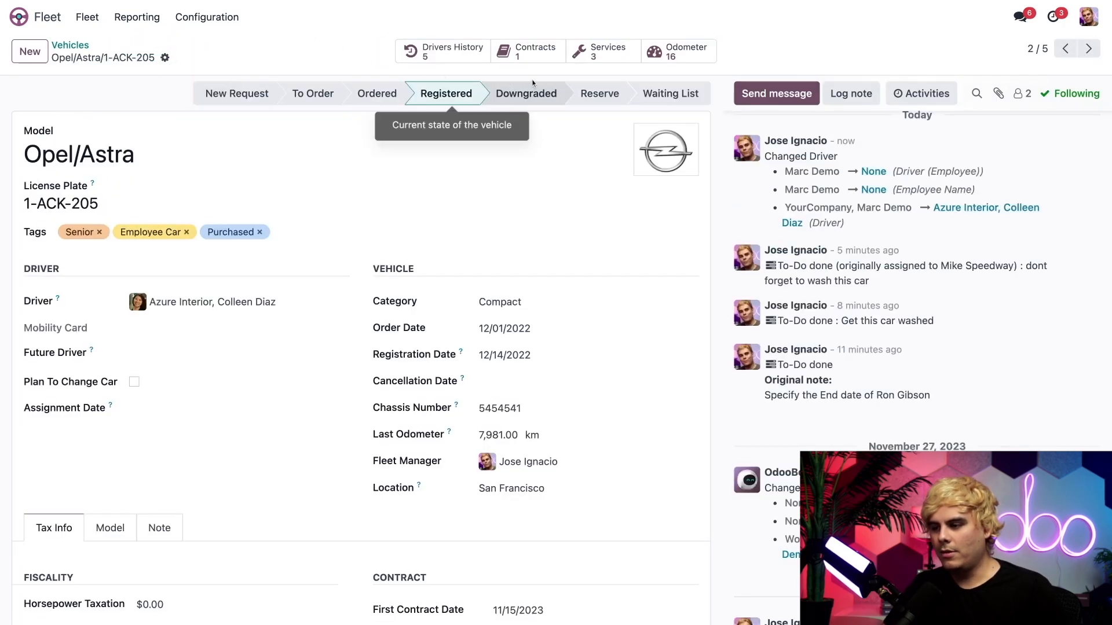
mouse_move(544, 73)
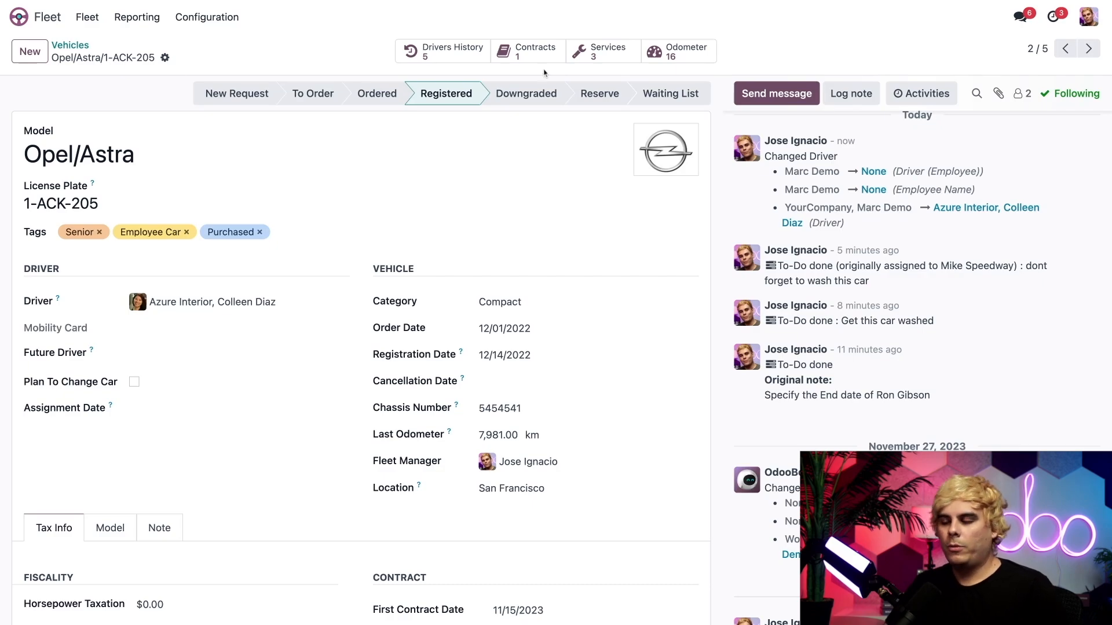
mouse_move(500, 209)
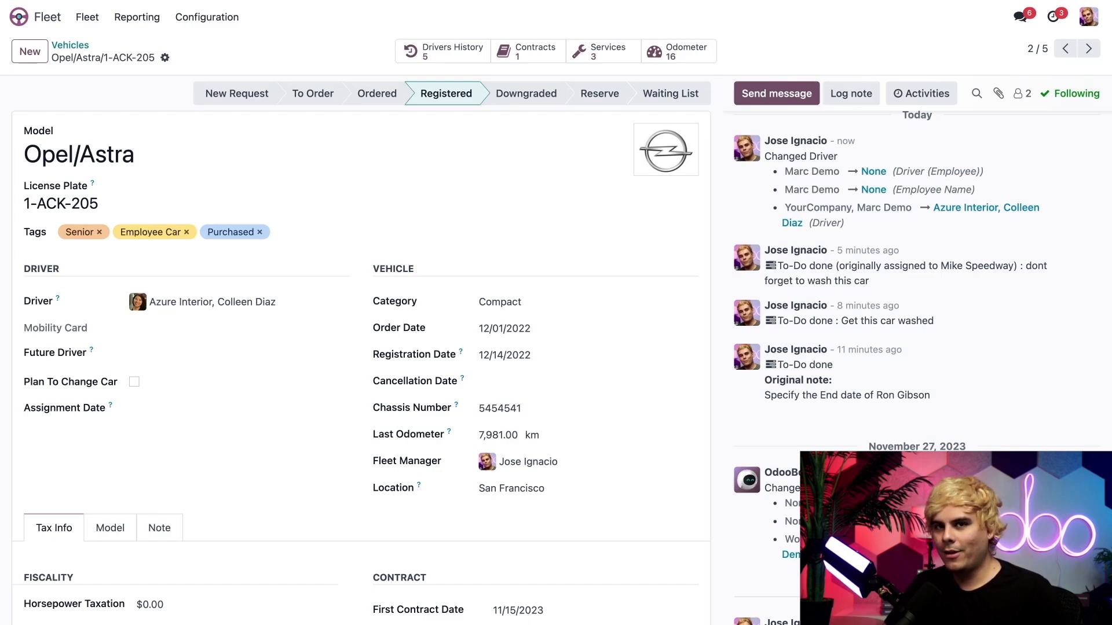
mouse_move(529, 49)
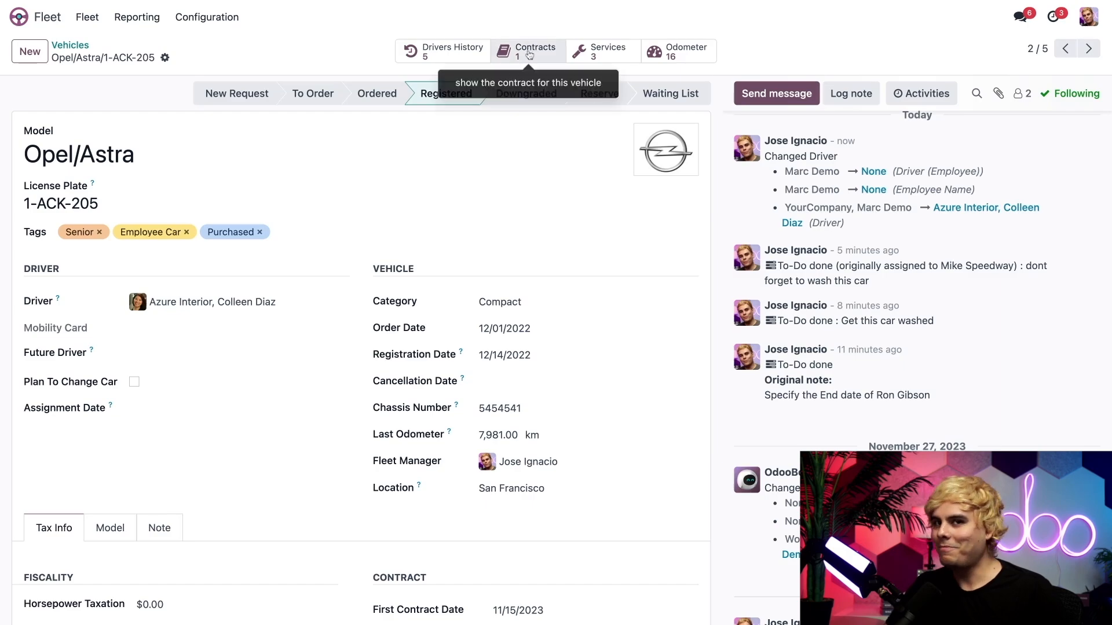
mouse_move(595, 77)
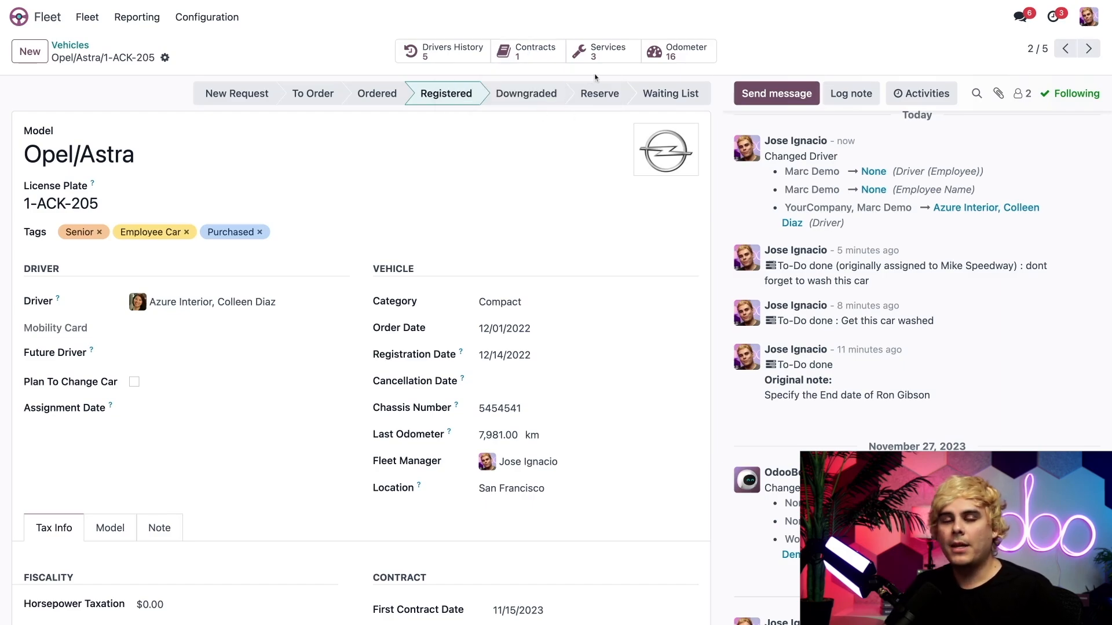
mouse_move(606, 51)
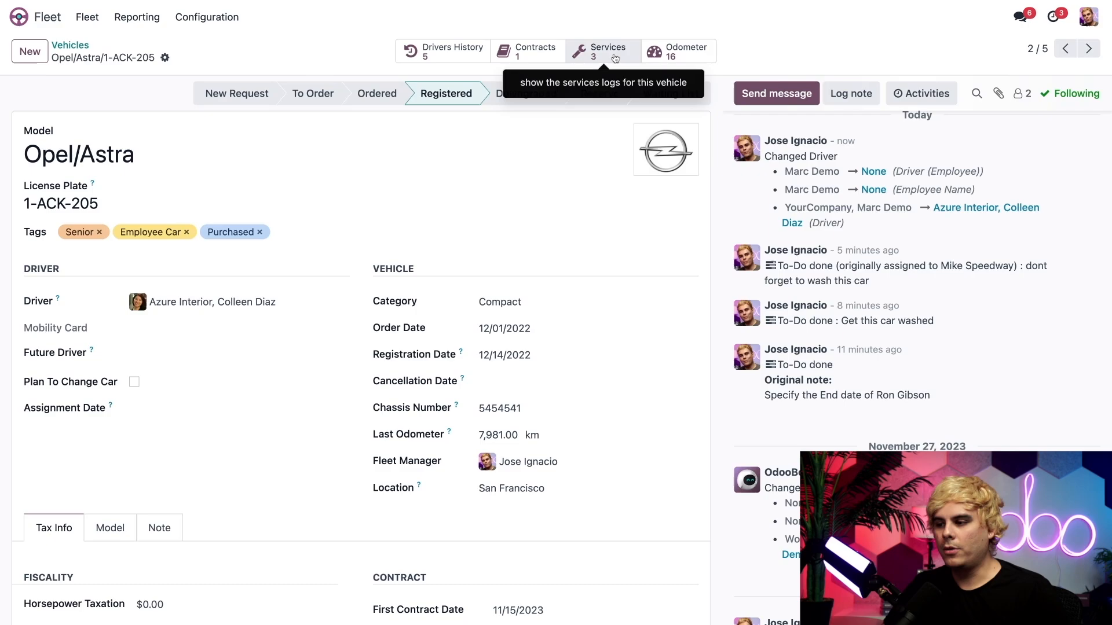
mouse_move(611, 15)
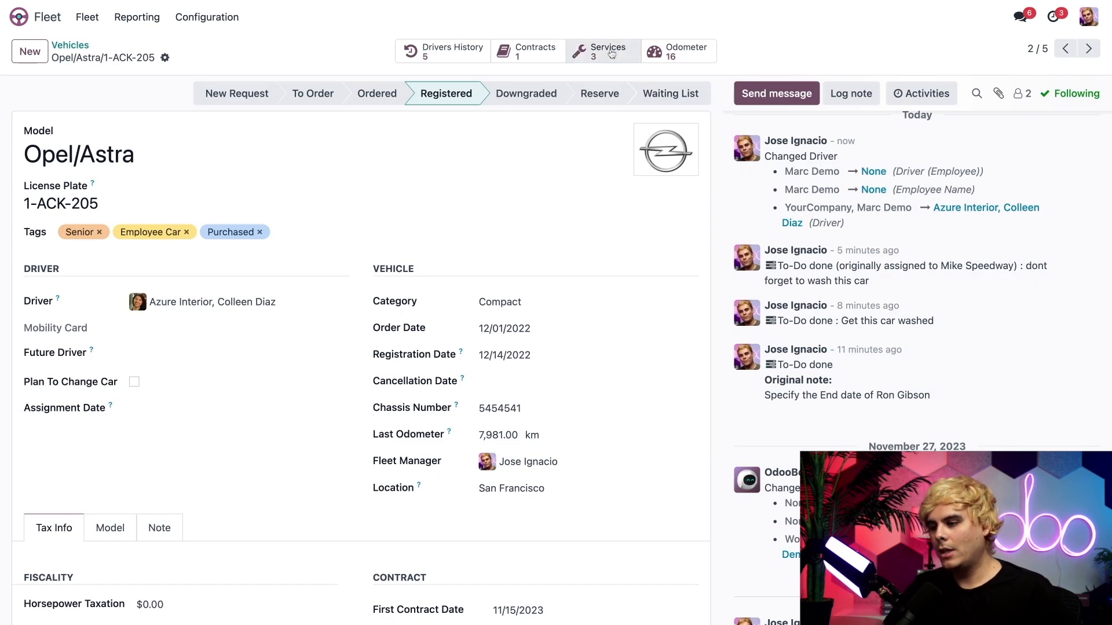
- Open the Opel/Astra's three service logs via the Services smart button
left_click(602, 50)
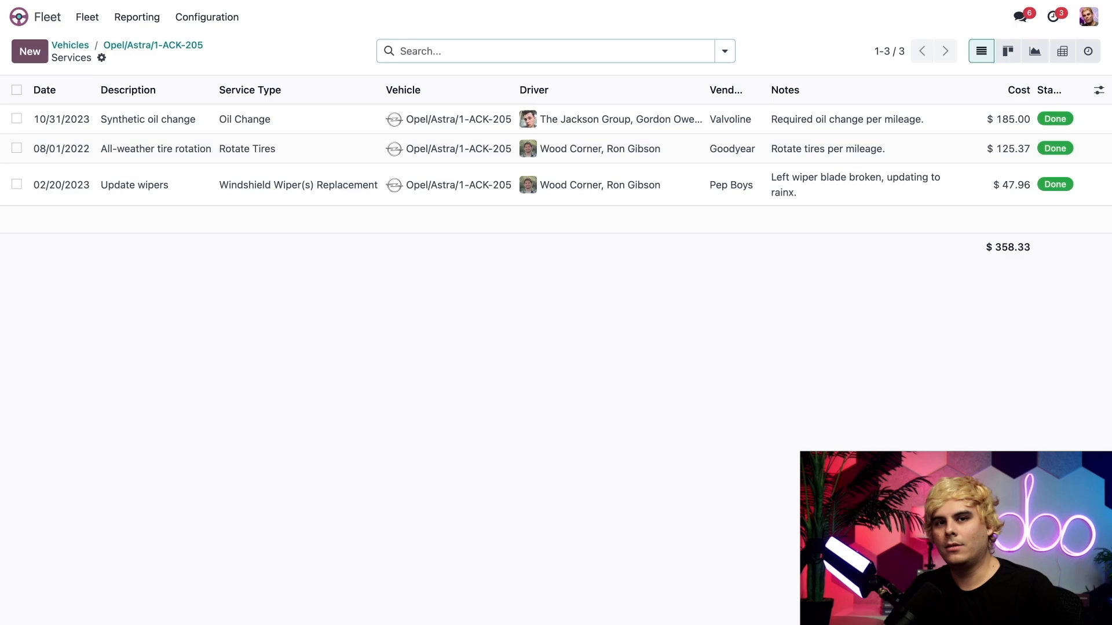
- Review the Synthetic oil change service, start and abandon a new service, and return to the vehicle
left_click(147, 118)
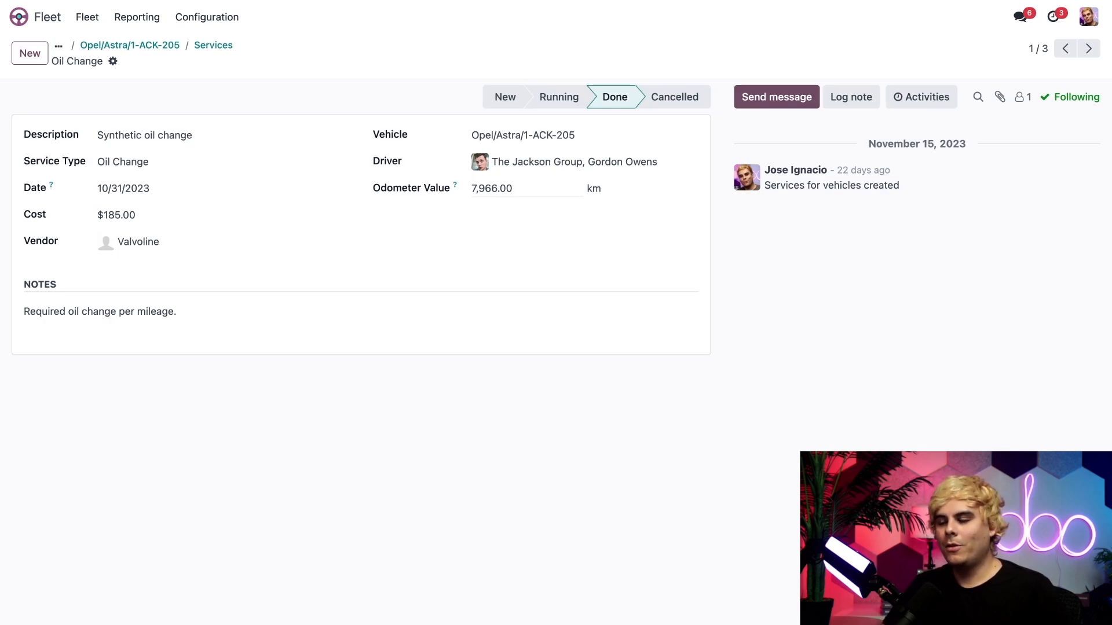
left_click(214, 45)
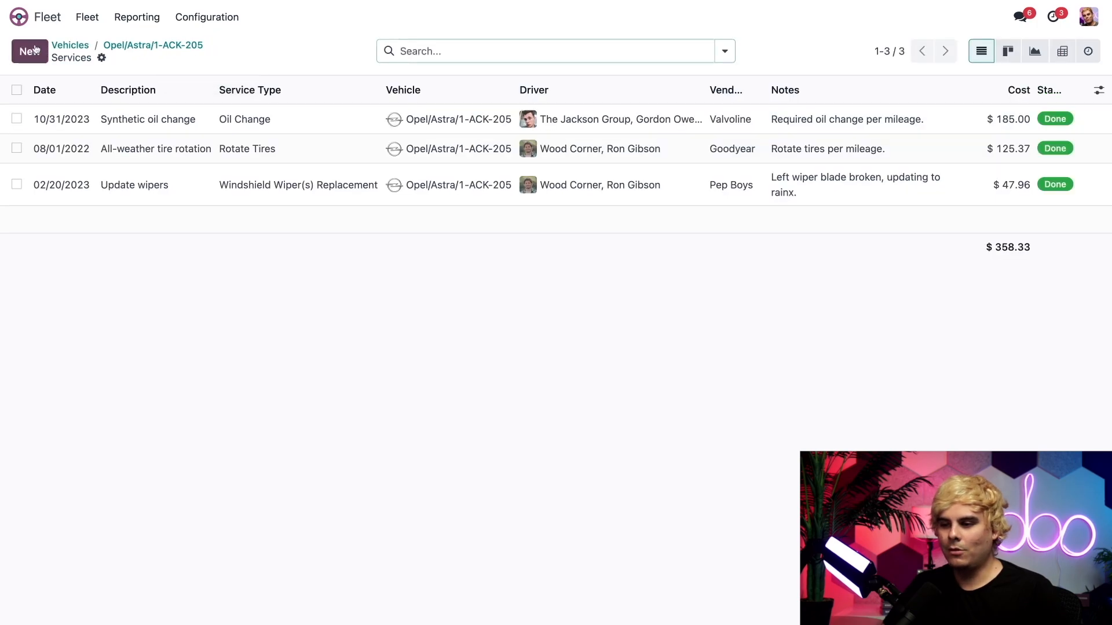
left_click(29, 52)
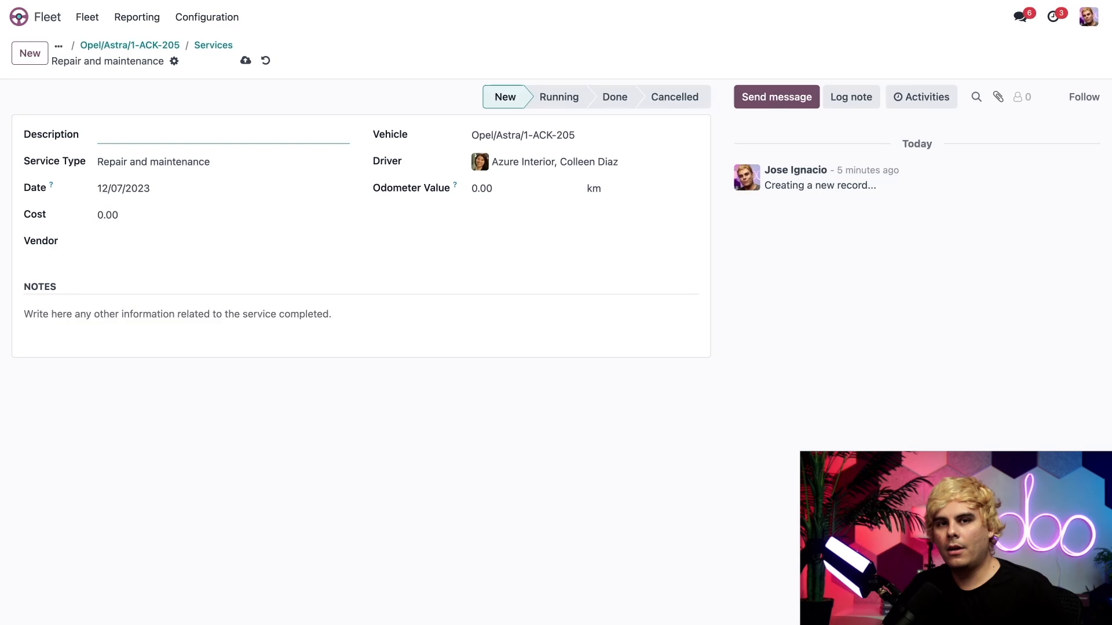
mouse_move(246, 118)
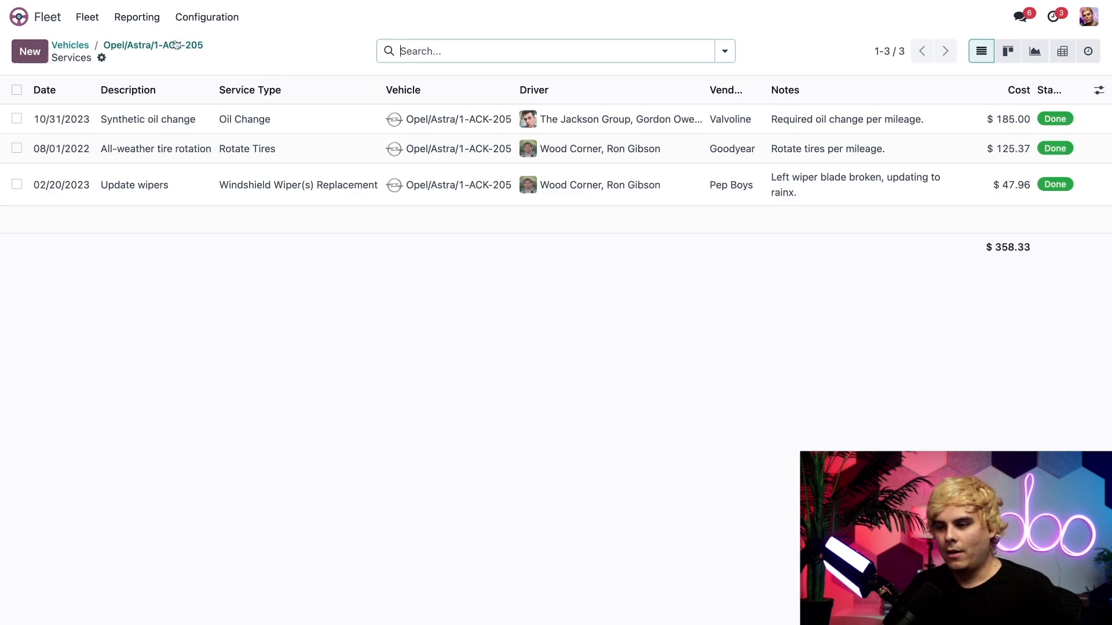
left_click(151, 45)
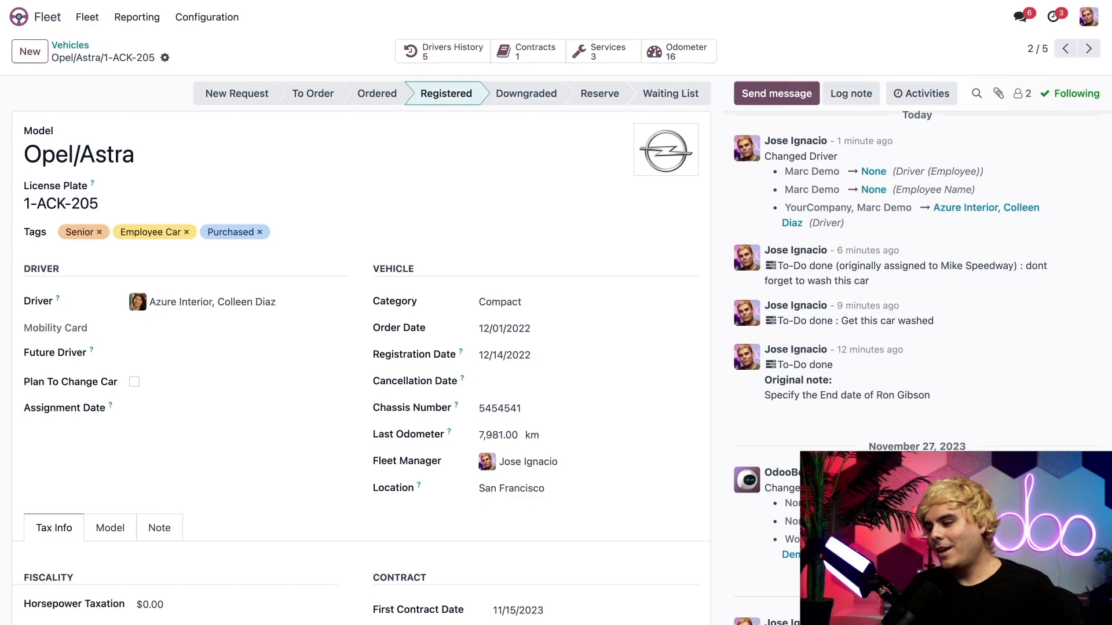
- Open the Opel/Astra's 16 odometer readings via the Odometer smart button
left_click(679, 50)
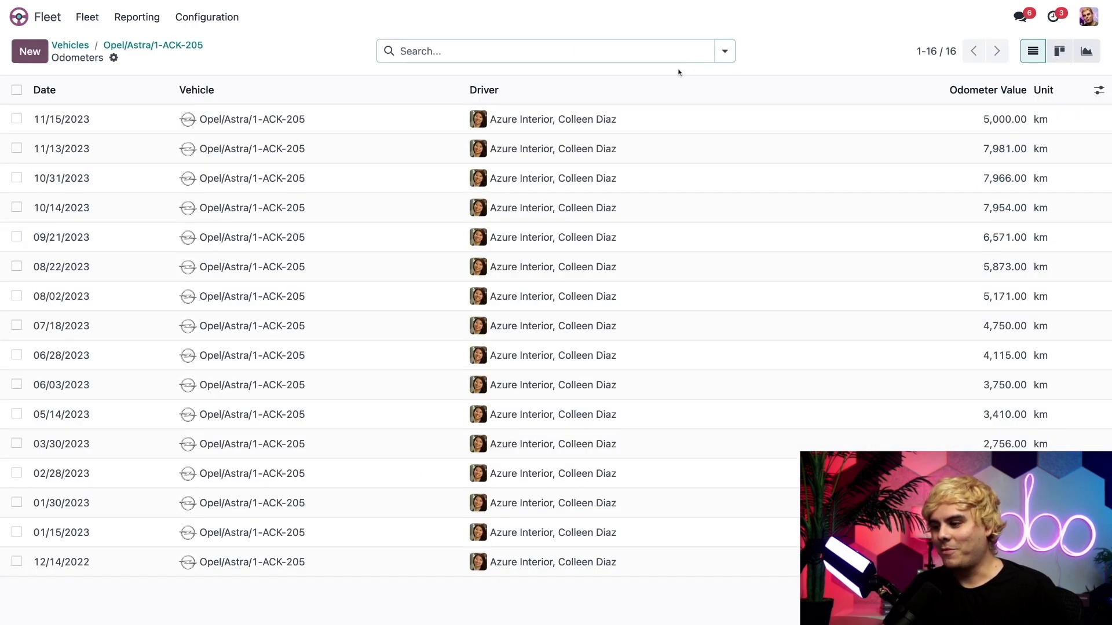
mouse_move(659, 71)
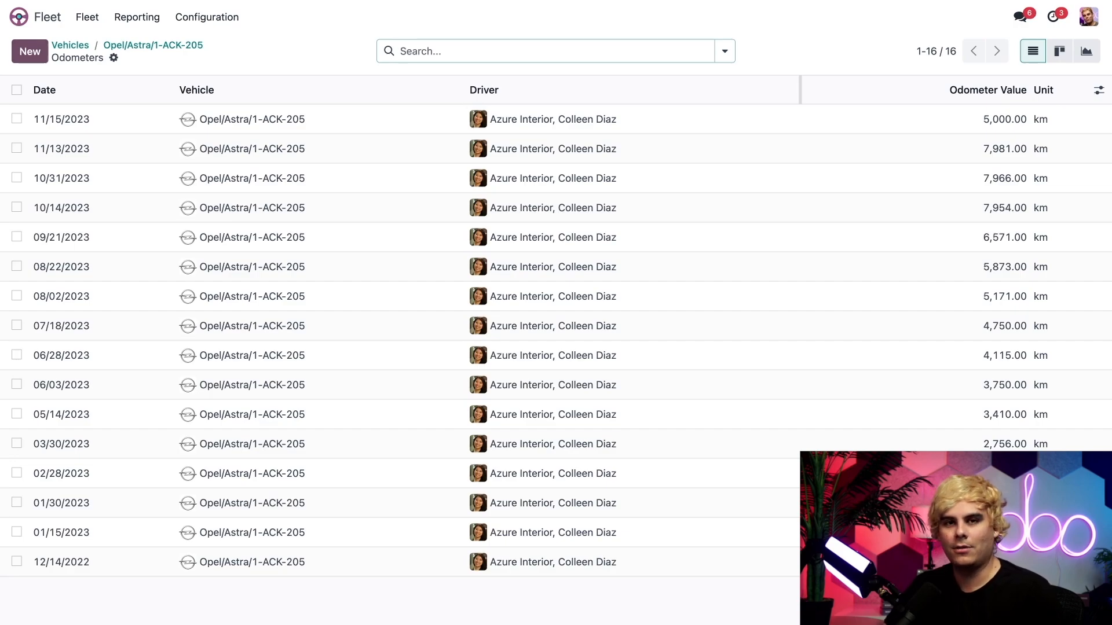
mouse_move(86, 17)
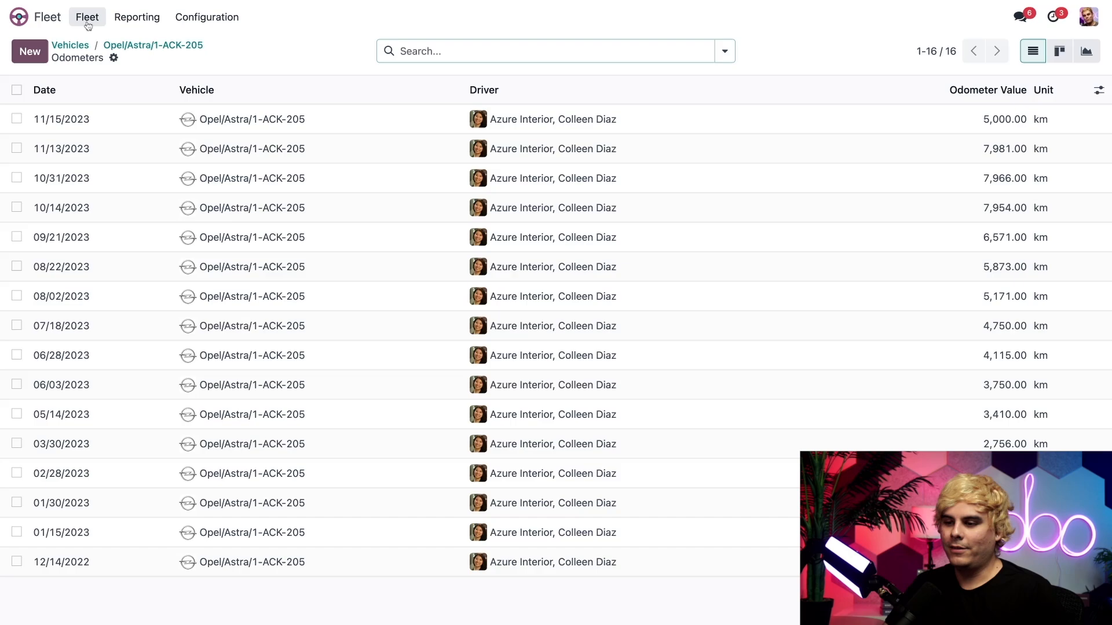
- Go to Fleet > Services to list all services grouped by service type
left_click(87, 17)
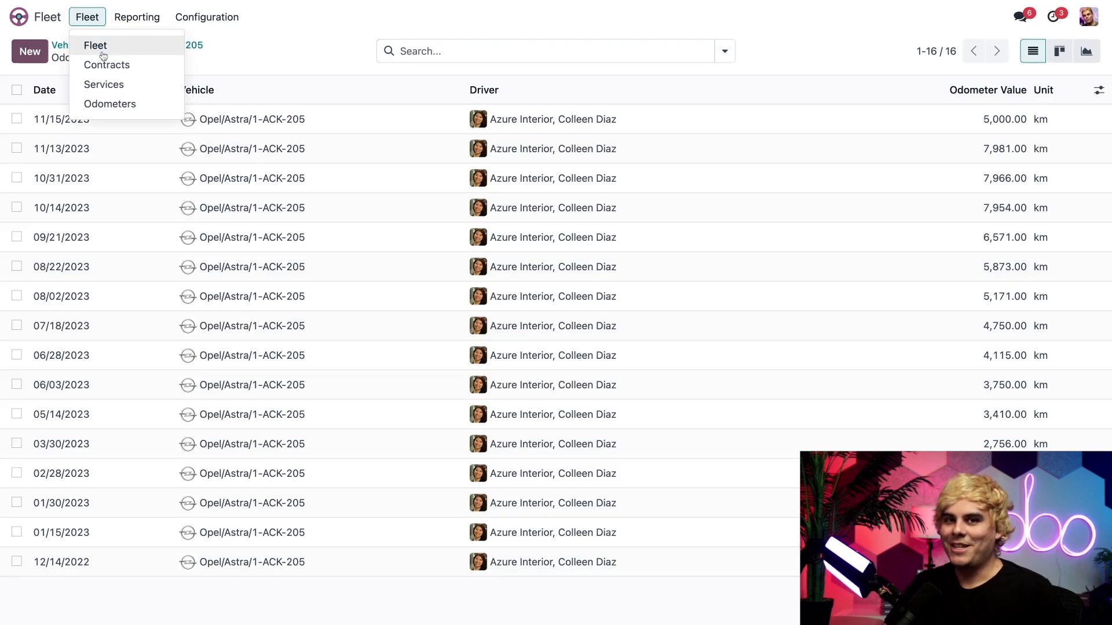
mouse_move(107, 64)
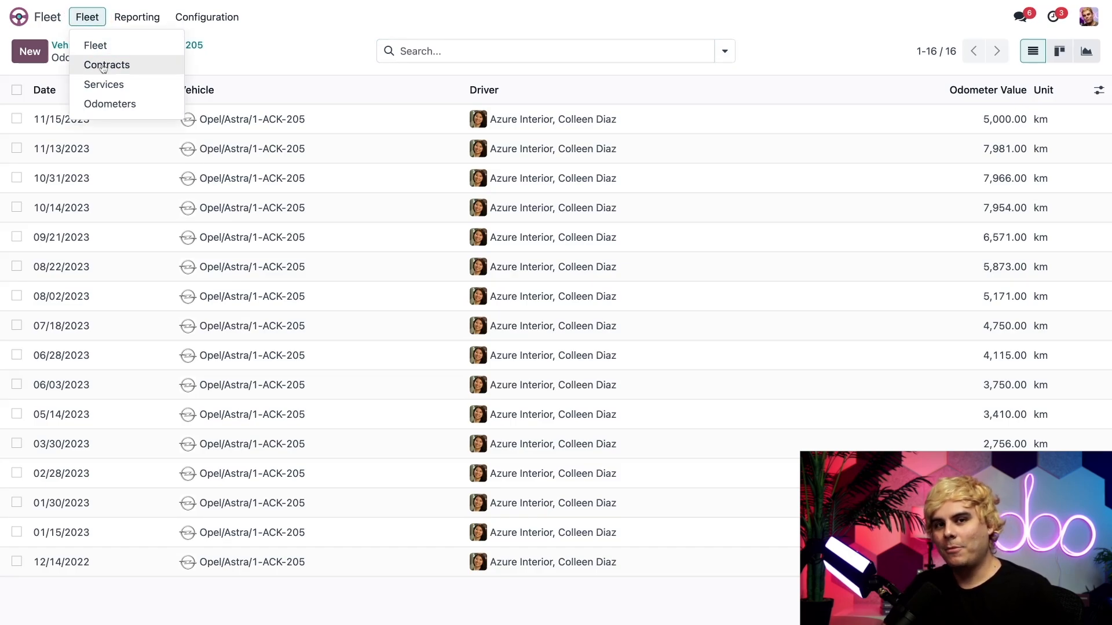
left_click(103, 84)
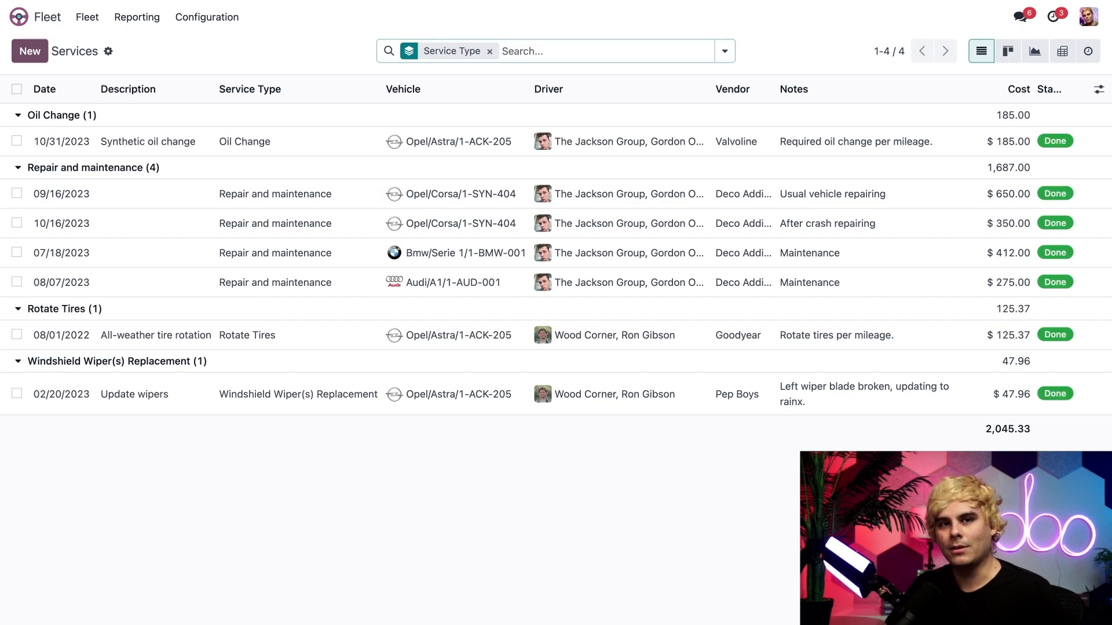
mouse_move(108, 52)
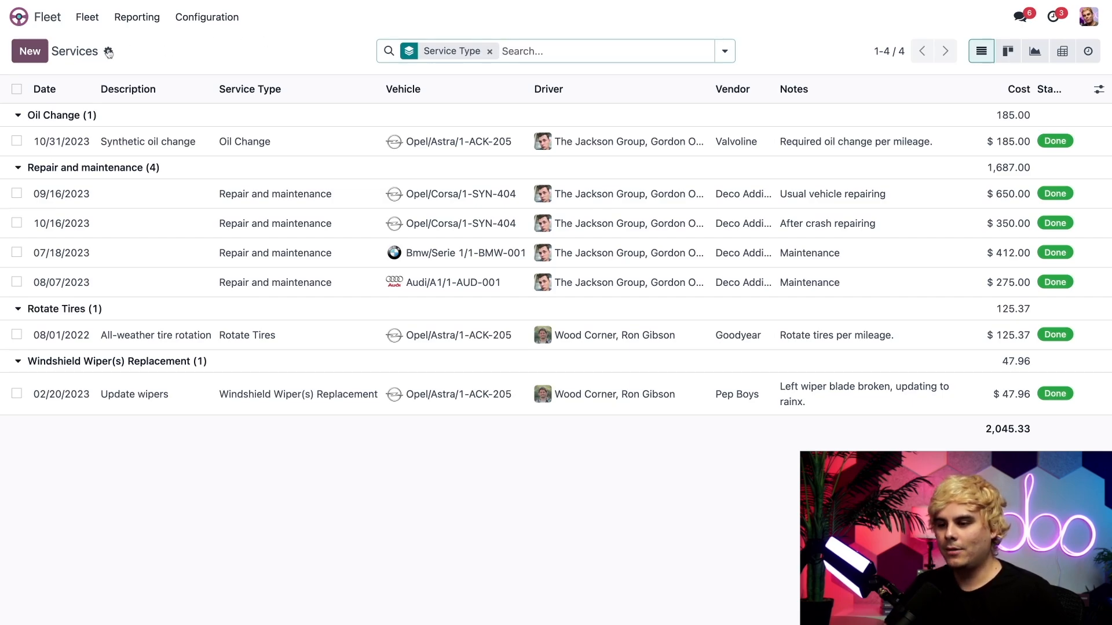
- Return to the vehicles kanban and open the Opel/Astra 1-ACK-205 record
left_click(86, 17)
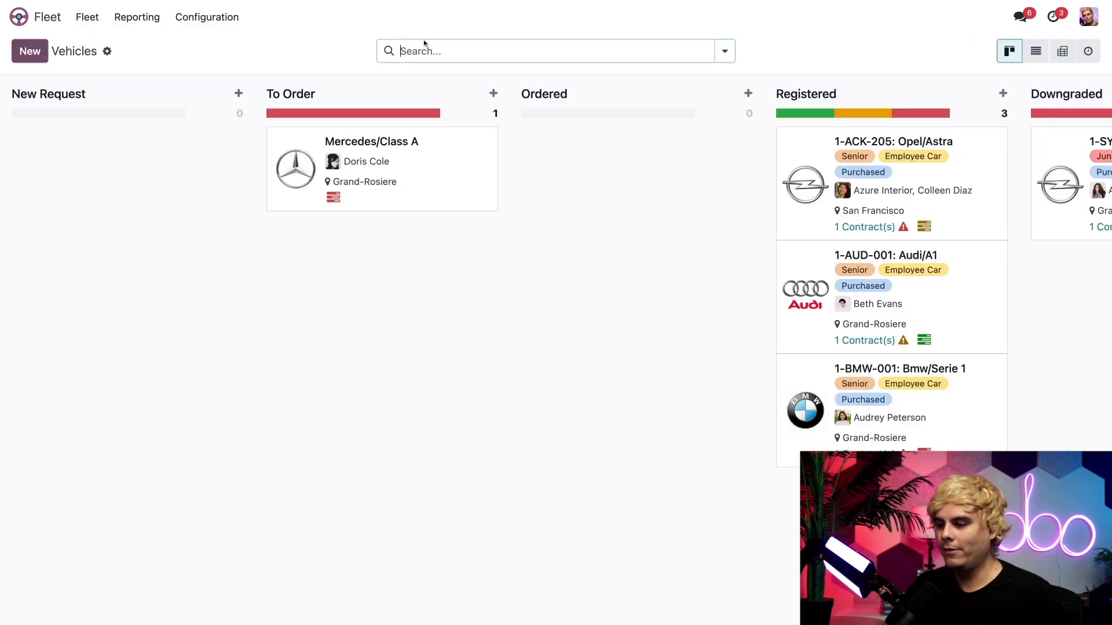
left_click(885, 141)
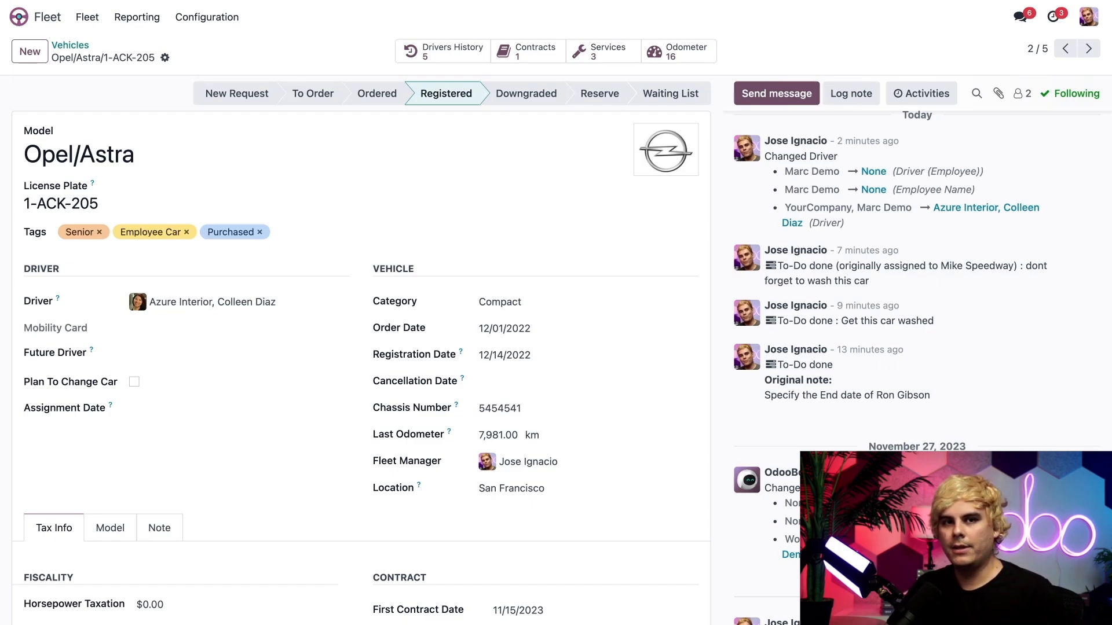
mouse_move(1013, 146)
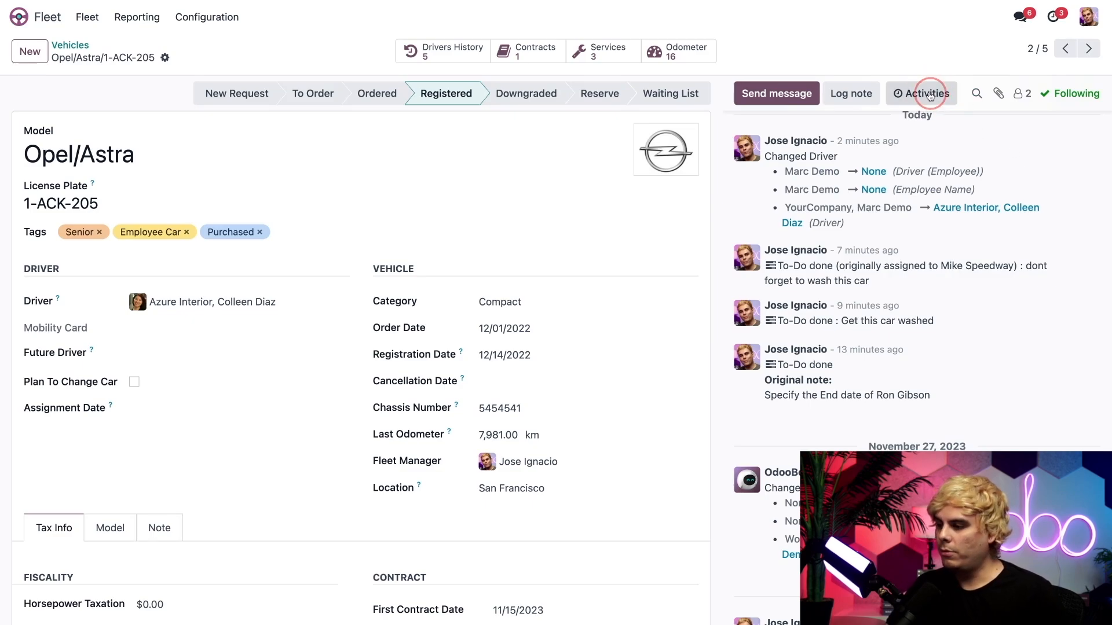
- Schedule a To-Do 'schedule snow tire install' for Mike Speedway from the vehicle's Activities
left_click(921, 93)
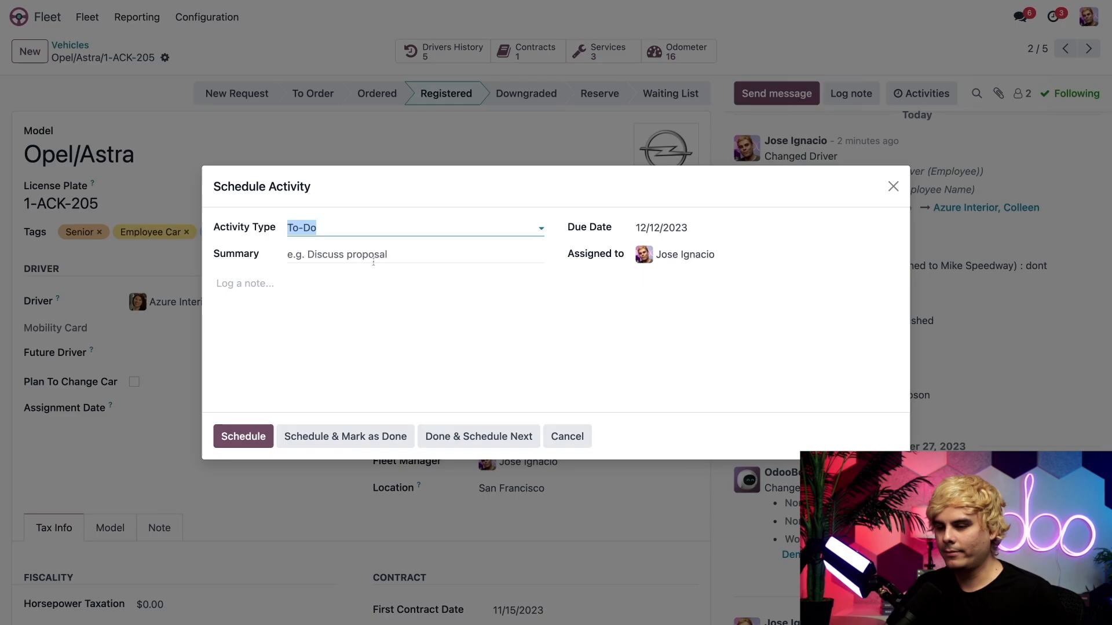
left_click(684, 253)
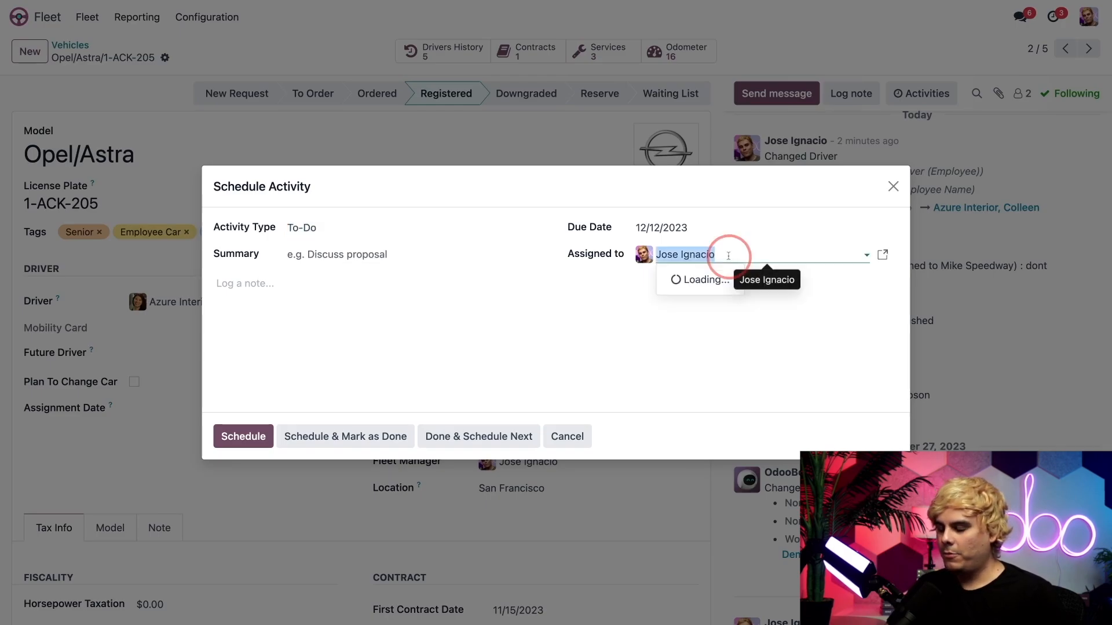
left_click(765, 279)
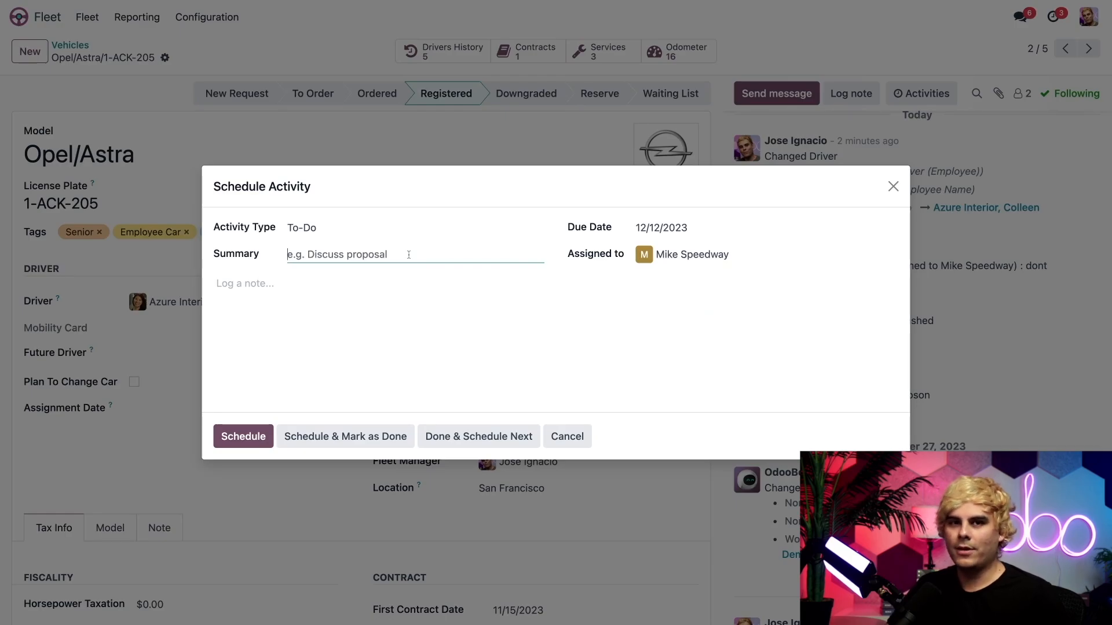
type("sec")
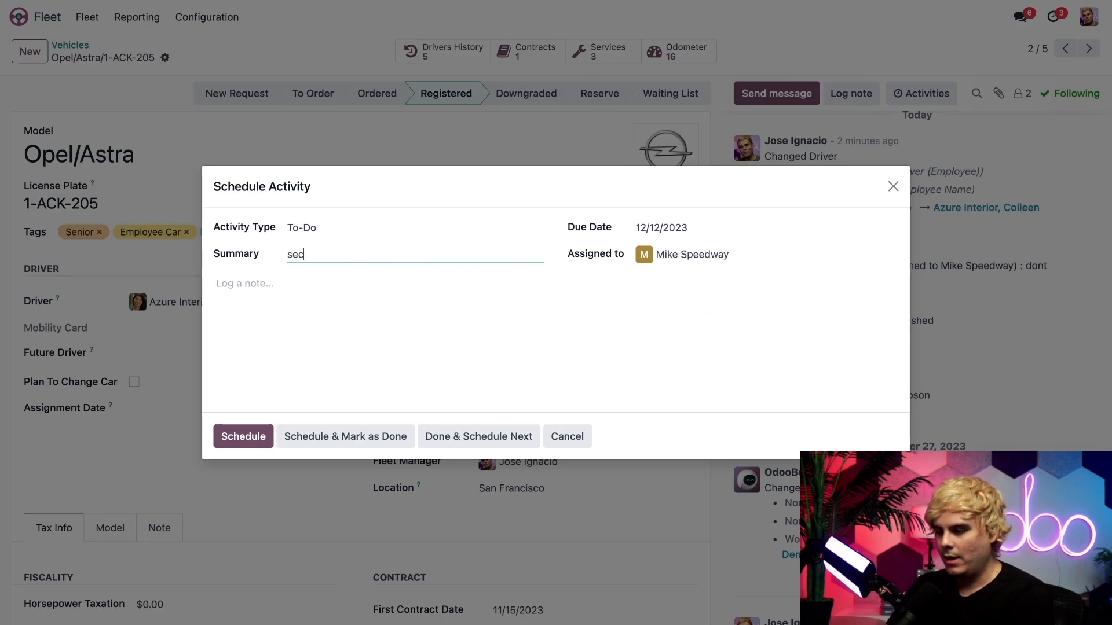
type("schedule snow ti")
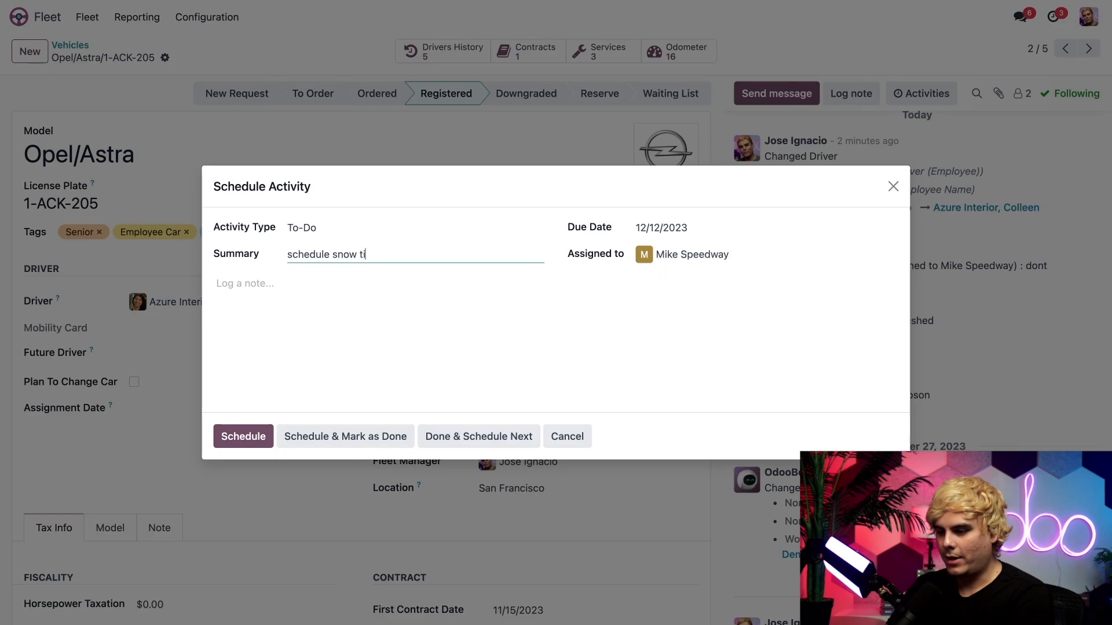
type("re install")
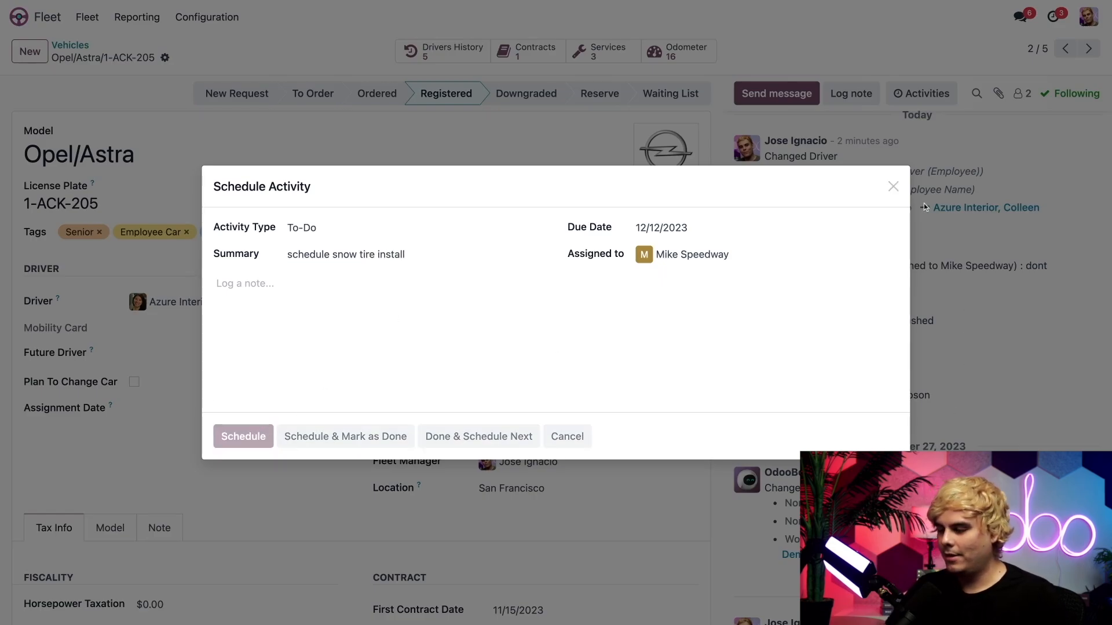
left_click(242, 436)
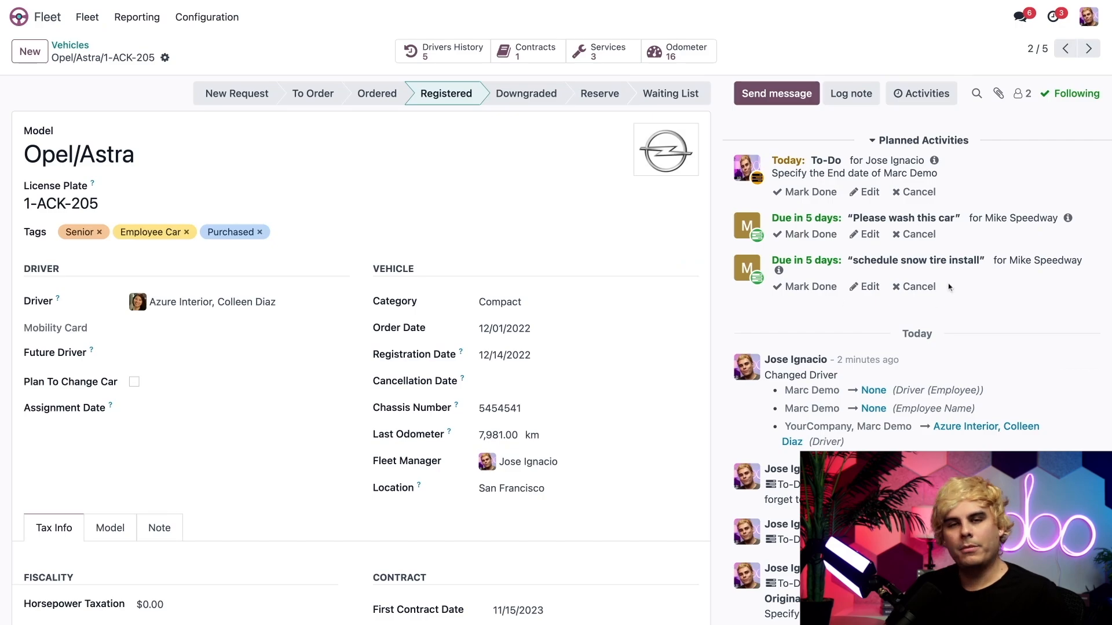